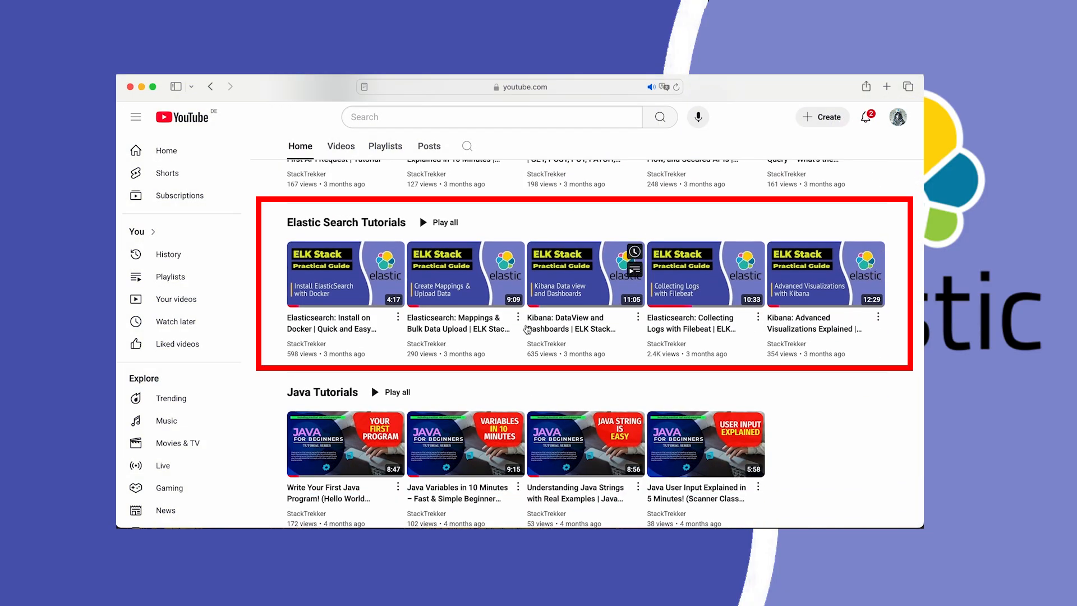
pyautogui.moveTo(377, 330)
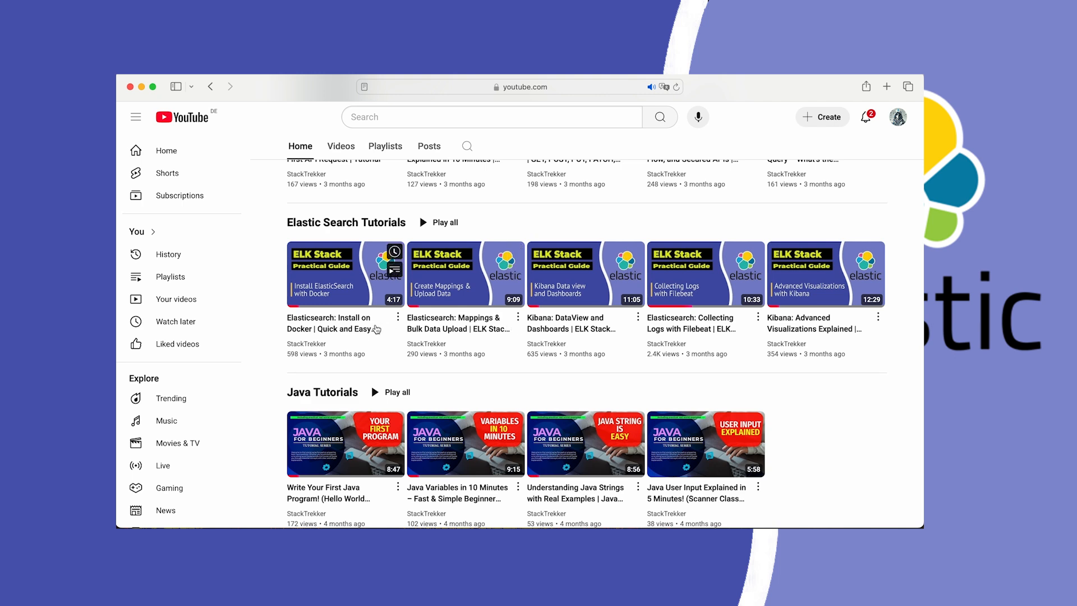
pyautogui.moveTo(357, 328)
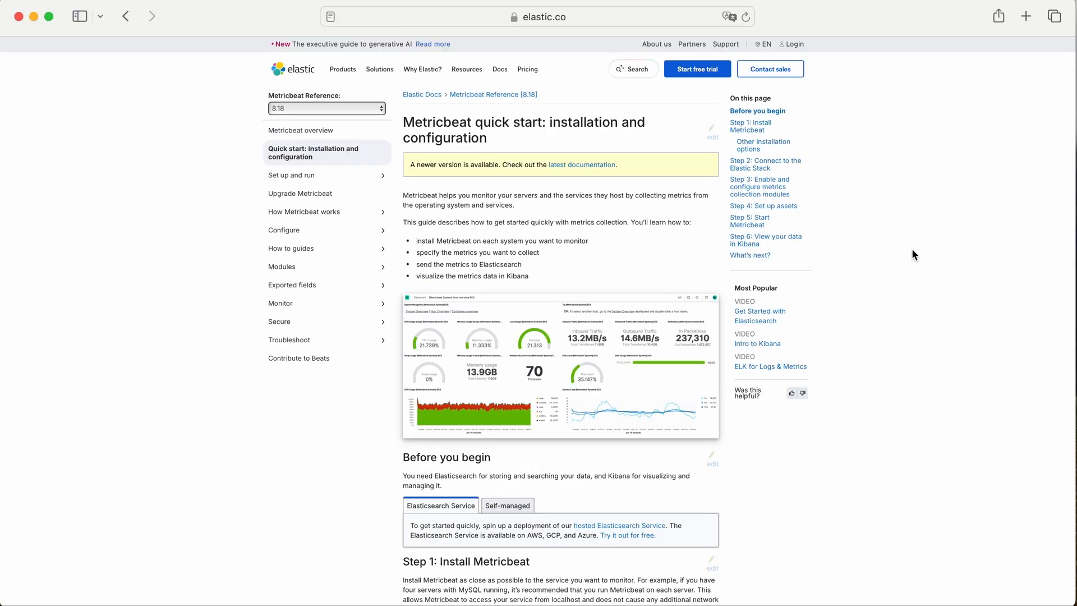
pyautogui.moveTo(701, 268)
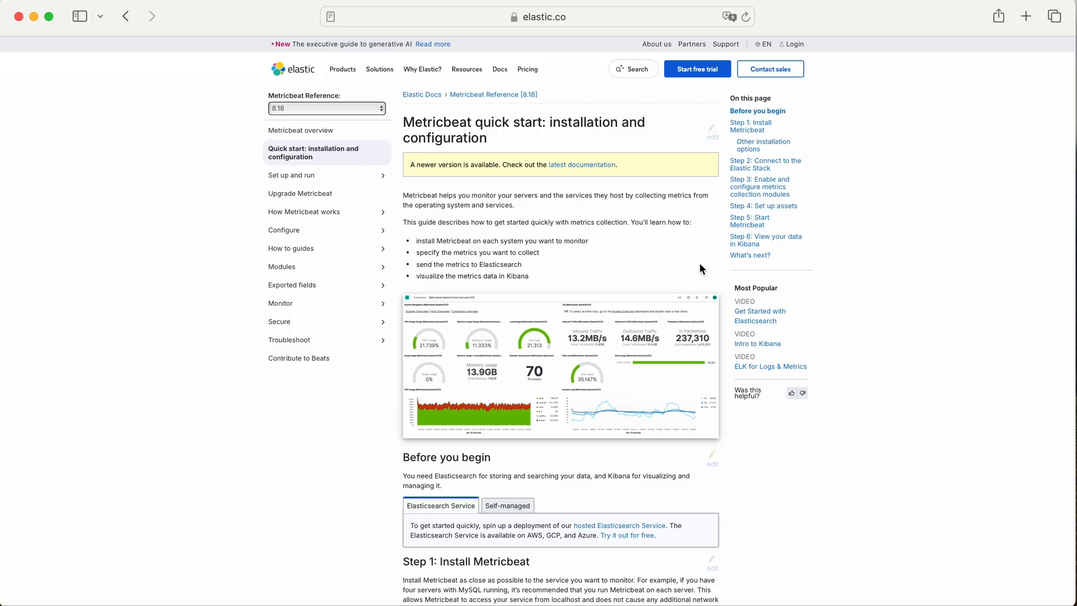
# Show the macOS download and extract commands under Step 1: Install Metricbeat
pyautogui.scroll(-3)
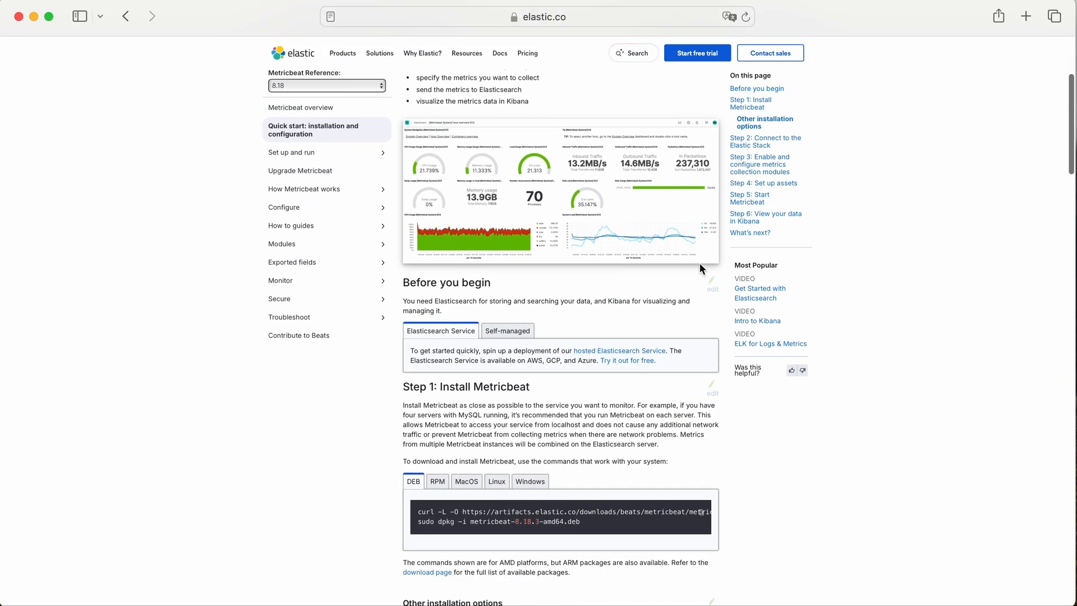
pyautogui.scroll(-3)
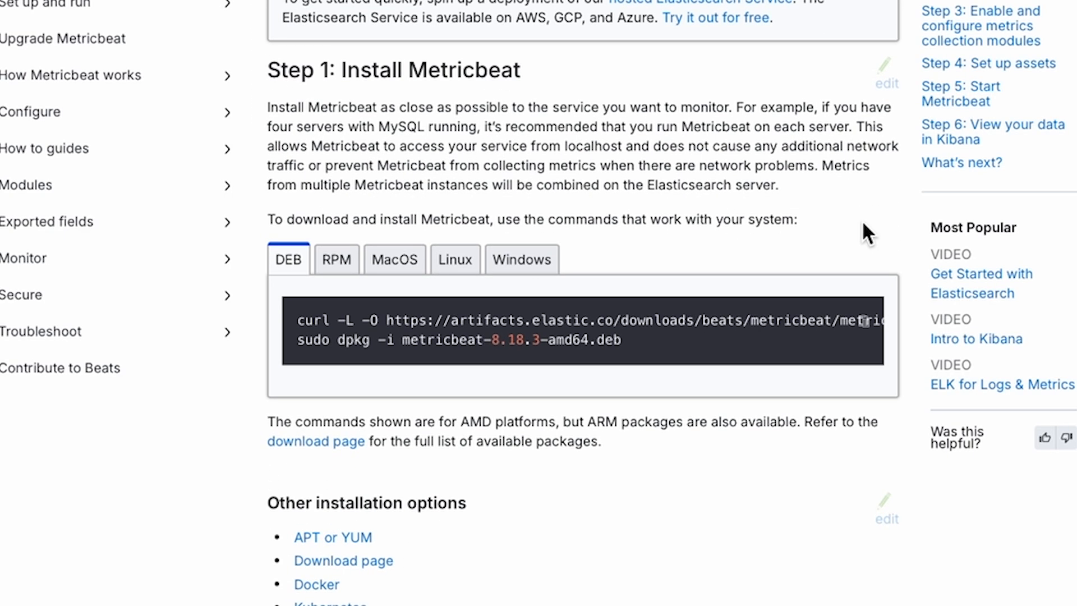
pyautogui.click(394, 259)
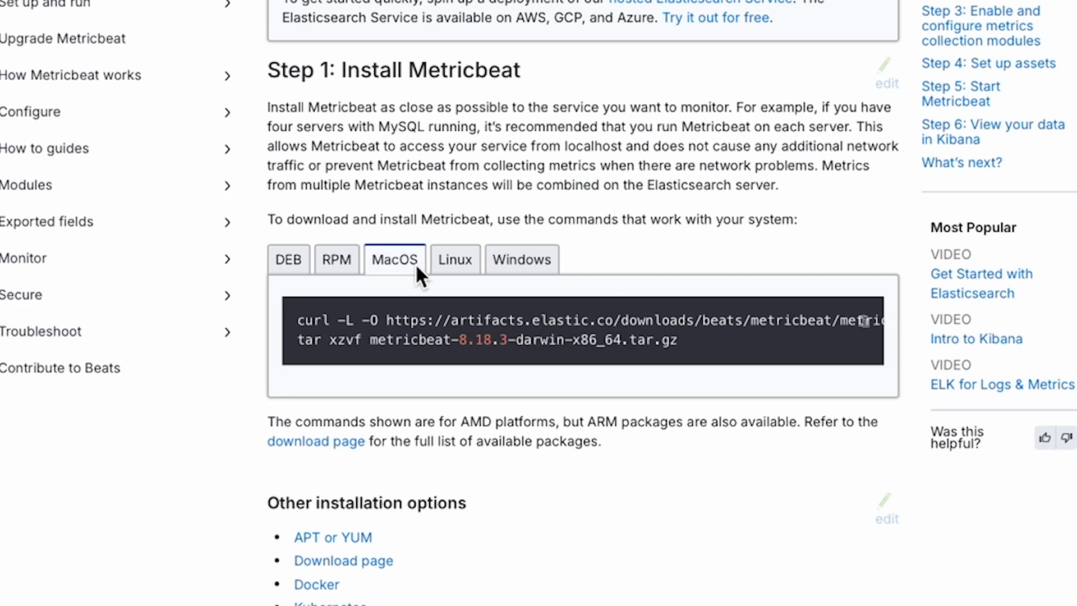
pyautogui.moveTo(692, 354)
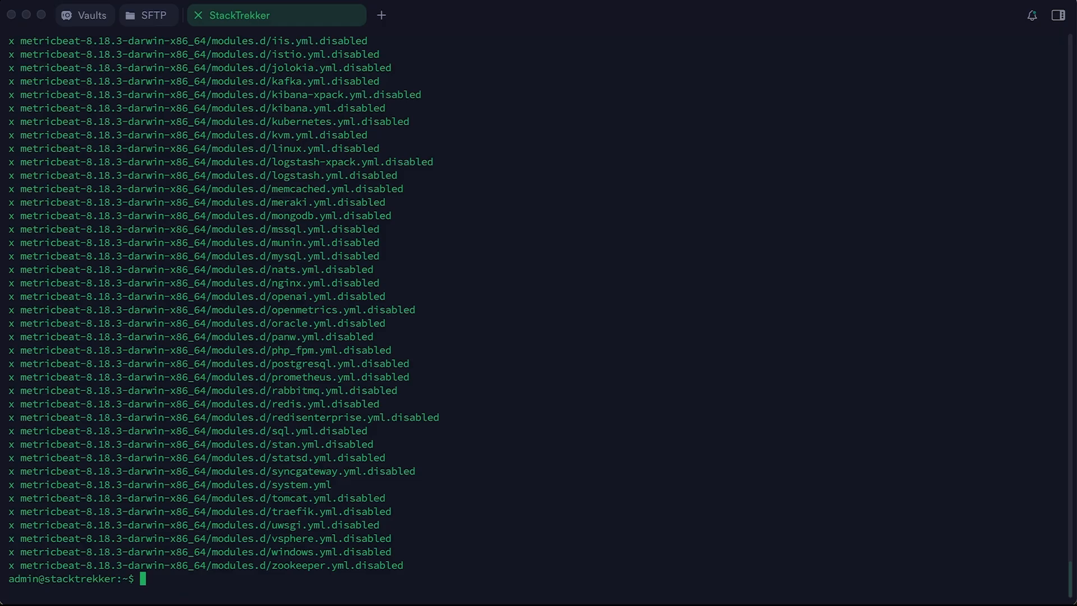
# Enter metricbeat-8.18.3-darwin-x86_64, list its files, and begin opening metricbeat.yml in nano
pyautogui.write('ls')
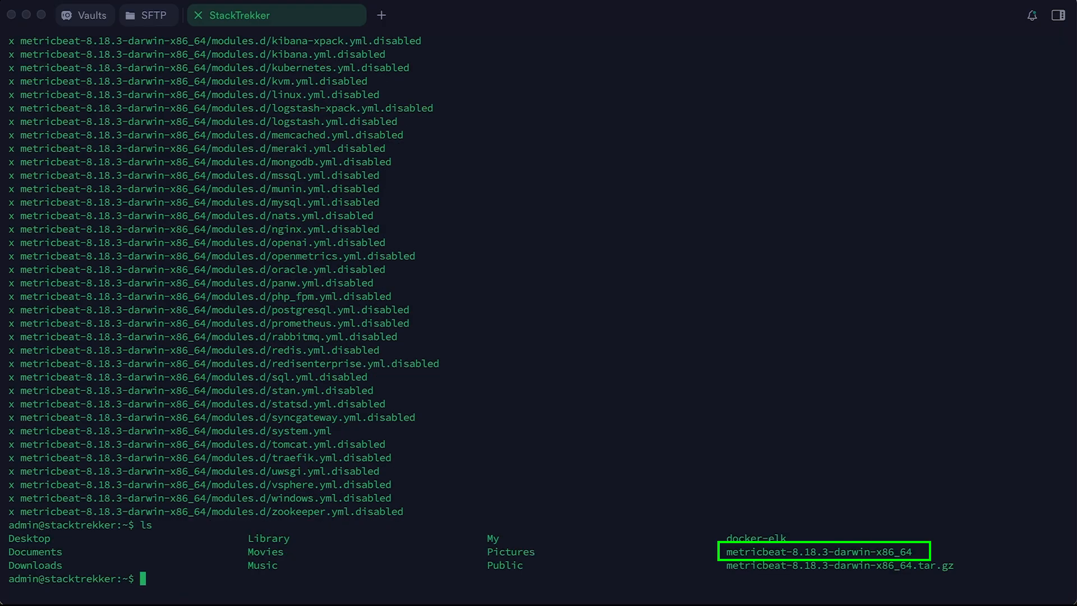
pyautogui.write('cd')
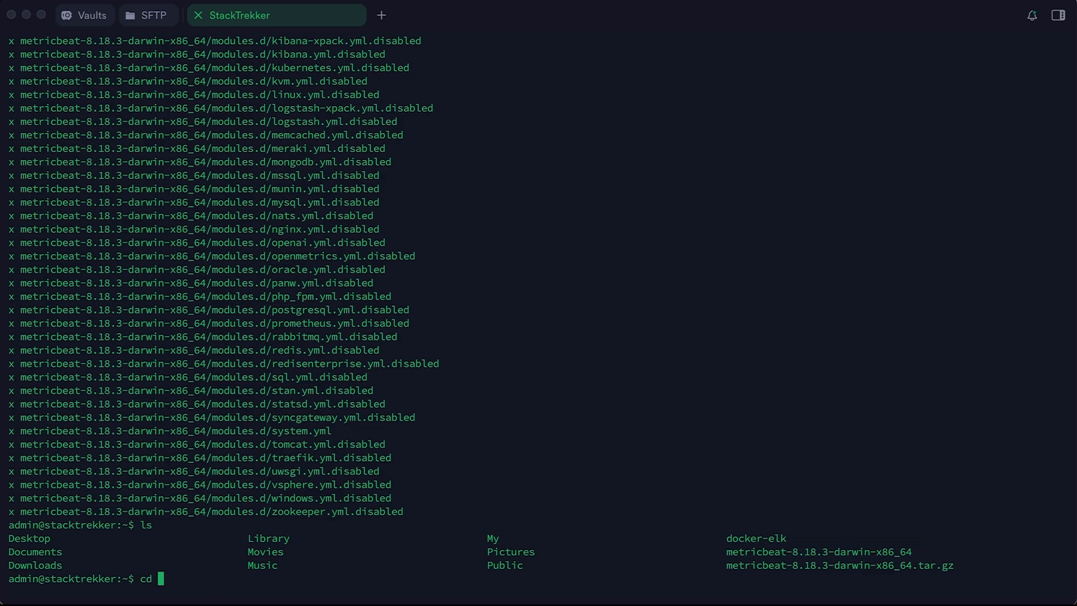
pyautogui.write('metricbeat-8.18.3-darwin-x86_64')
pyautogui.write('ls')
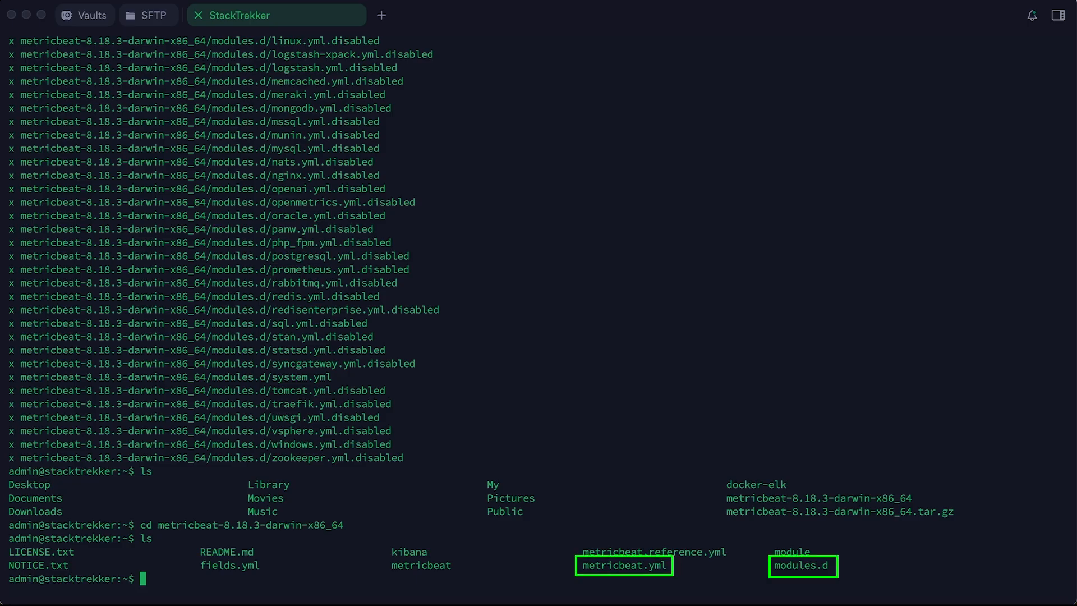
pyautogui.write('nano')
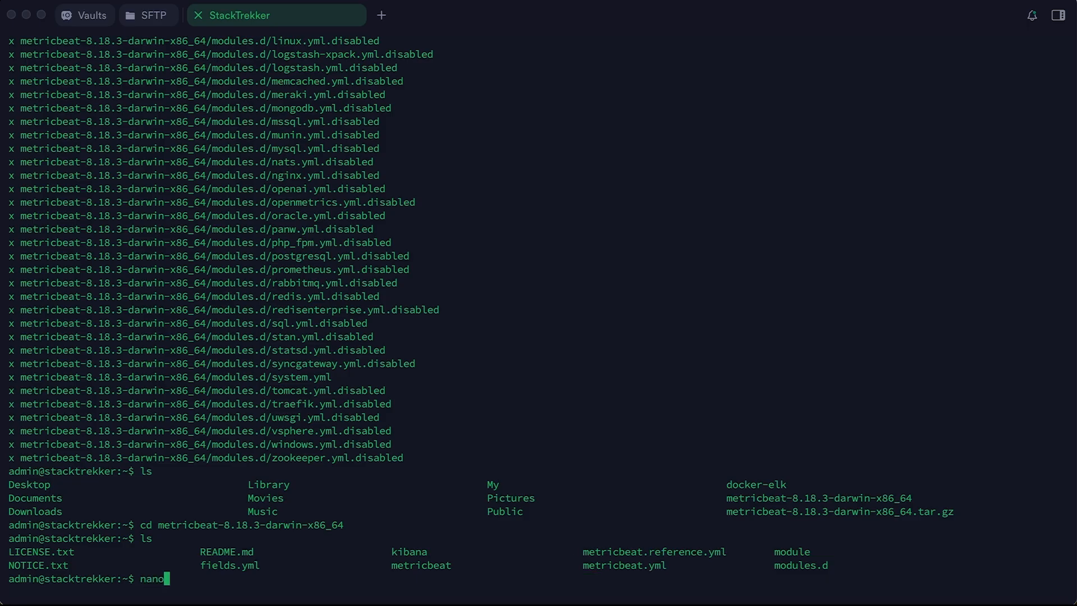
pyautogui.write('metricbeat.')
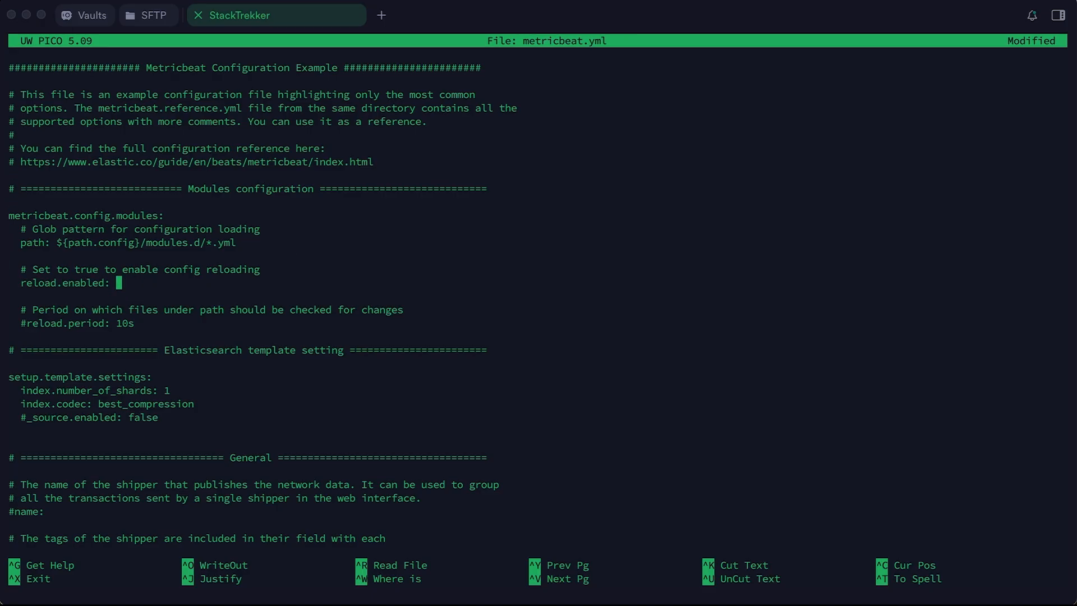
# Set reload.enabled: true, review Kibana and Elasticsearch host settings, then save and exit nano
pyautogui.write('true')
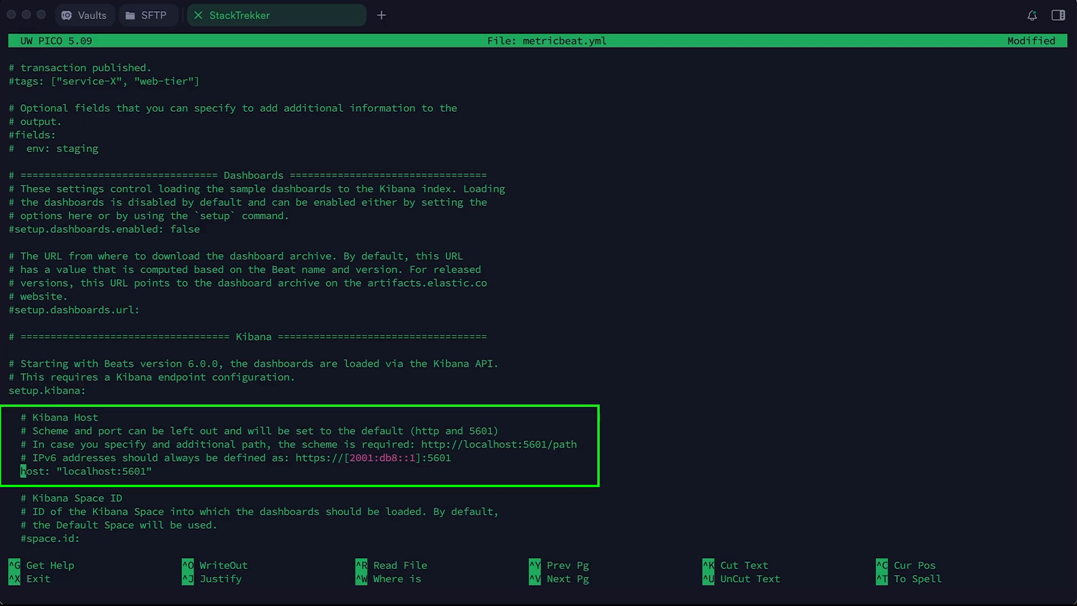
pyautogui.scroll(-3)
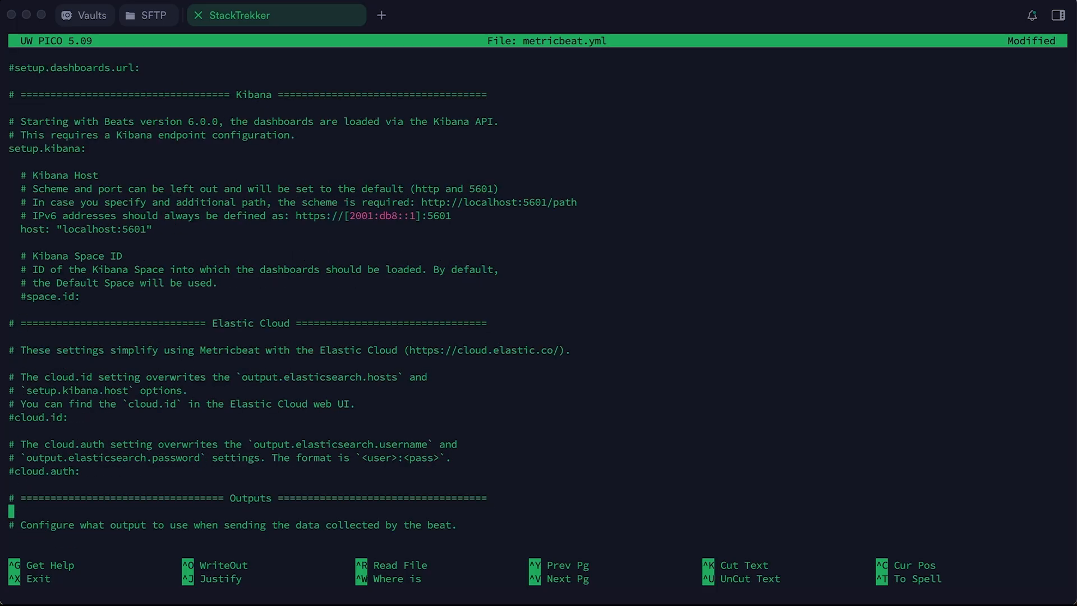
pyautogui.scroll(-3)
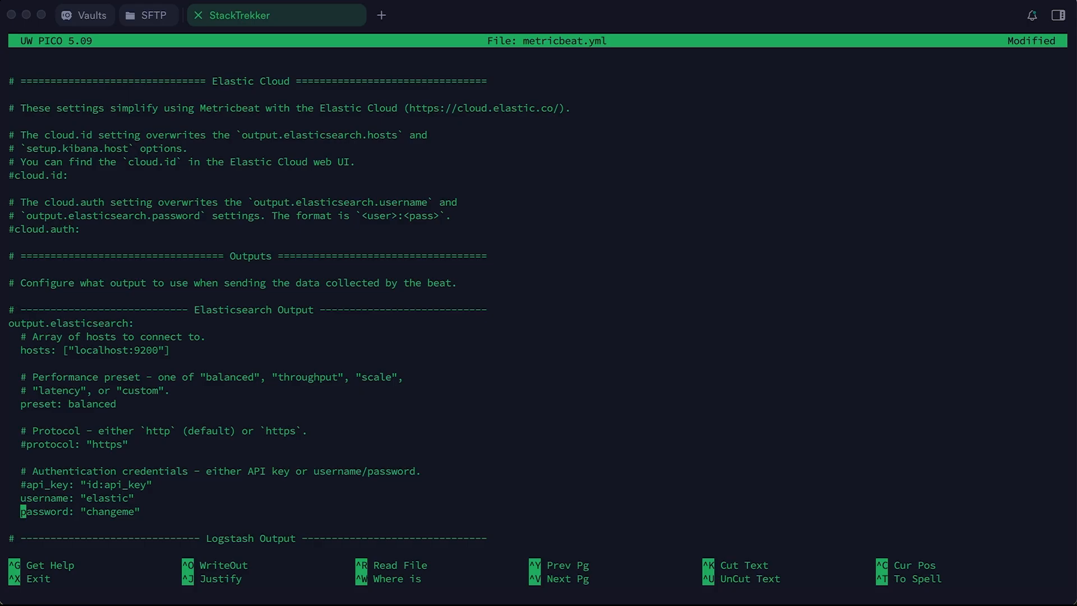
pyautogui.press('ctrl+o')
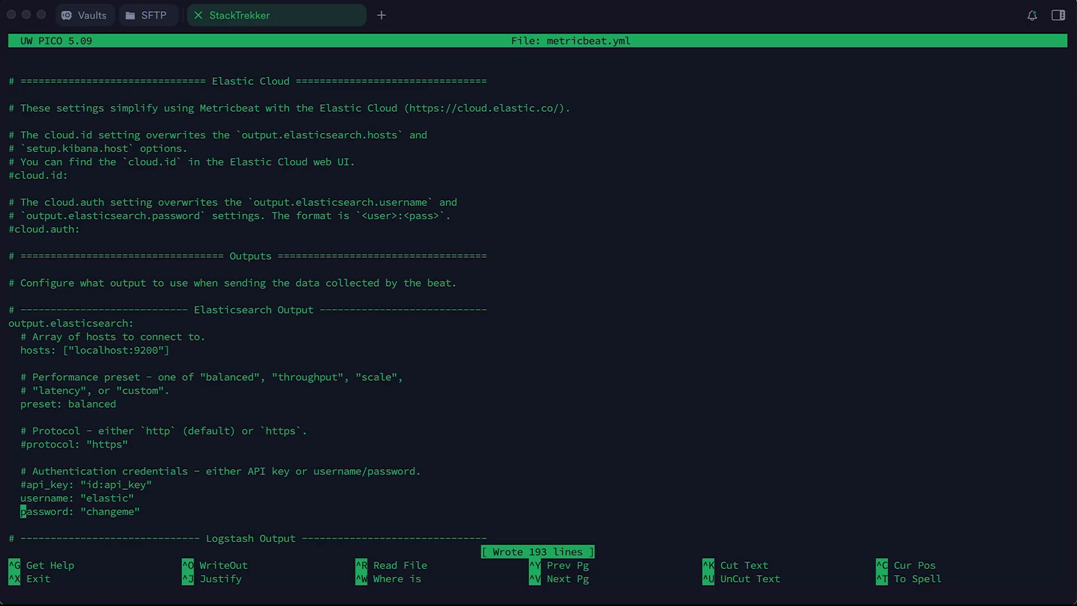
pyautogui.press('ctrl+x')
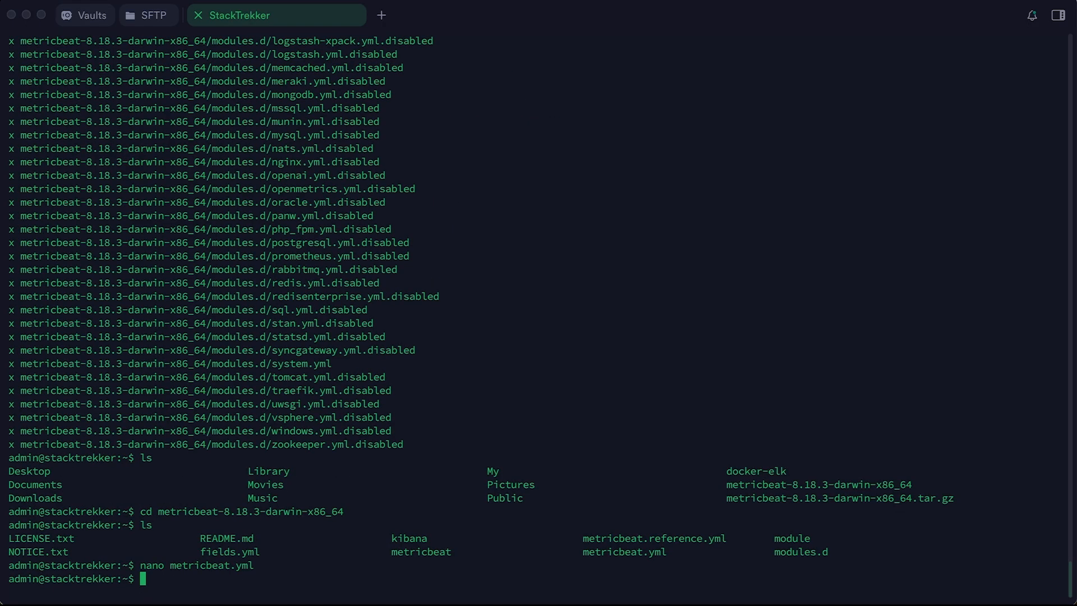
# Change into modules.d and open system.yml in nano
pyautogui.write('cd modules.d')
pyautogui.write('ls')
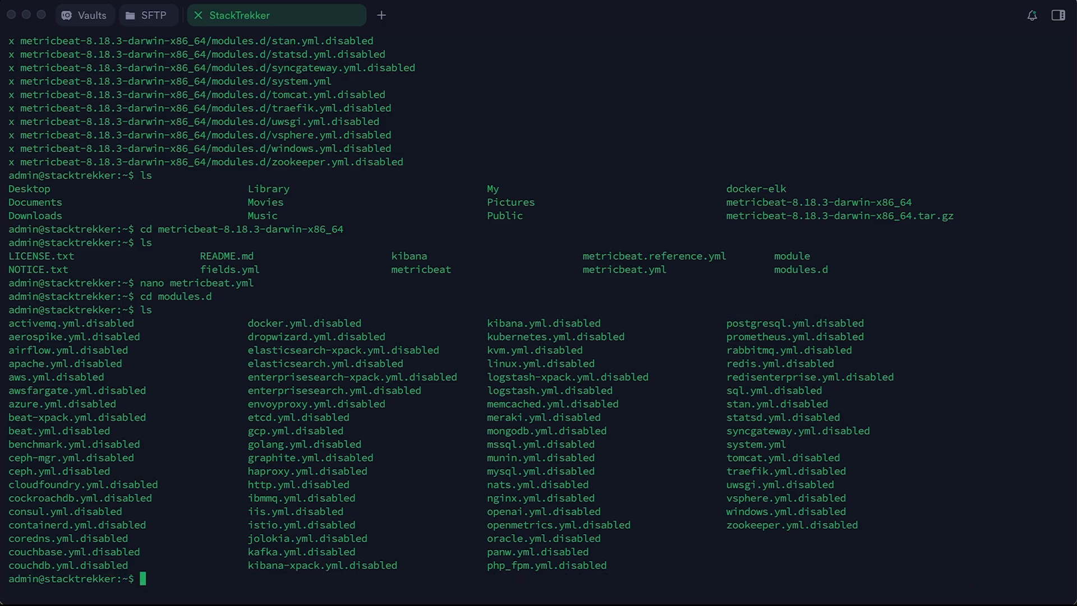
pyautogui.write('nano sys')
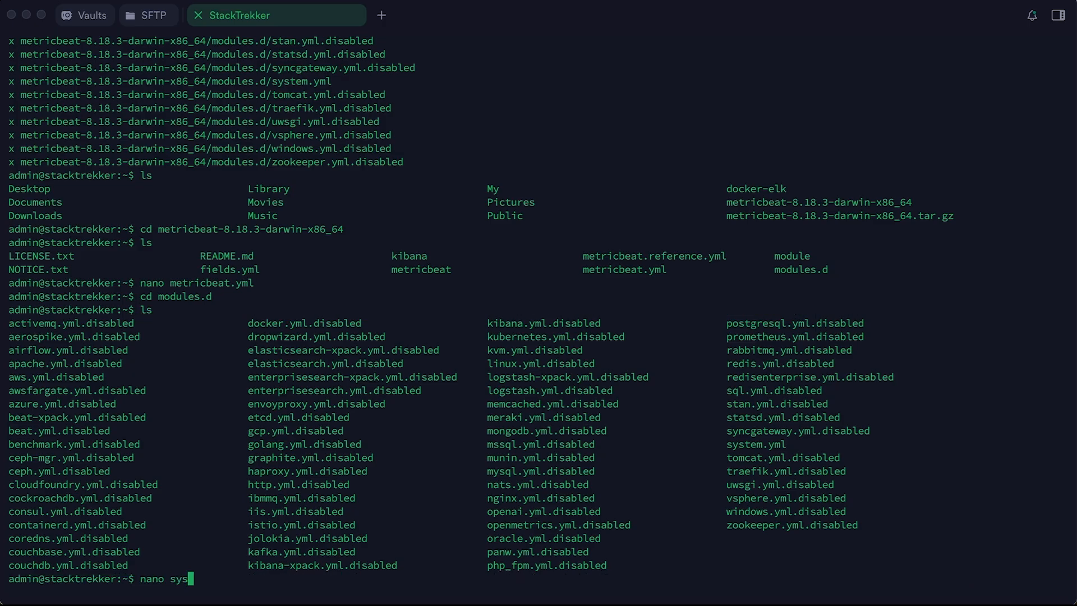
pyautogui.press('enter')
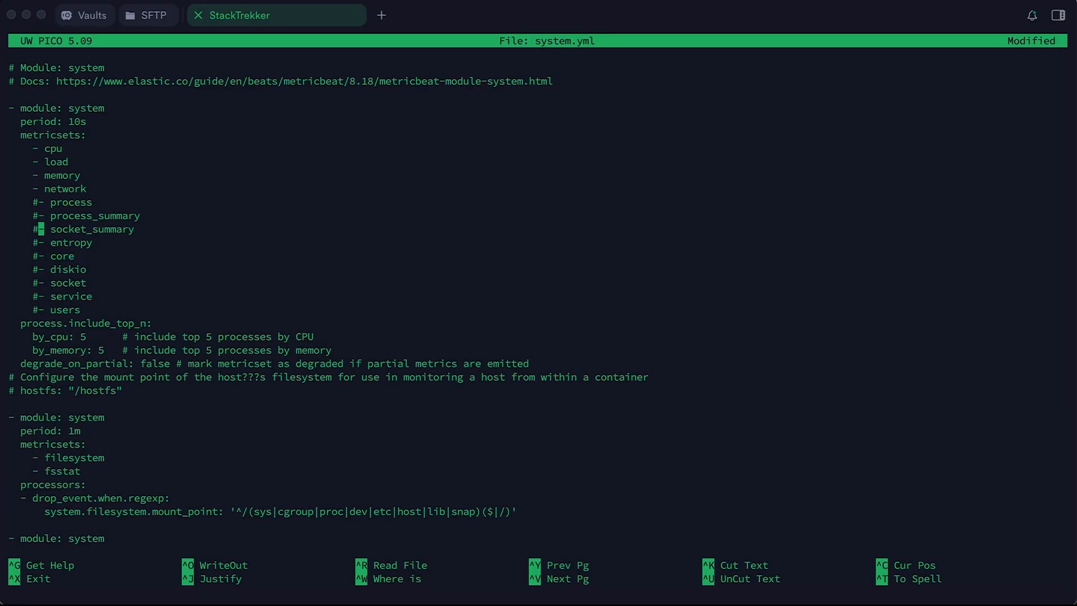
# Close system.yml after reviewing its cpu, load, memory and network metricsets
pyautogui.press('ctrl+o')
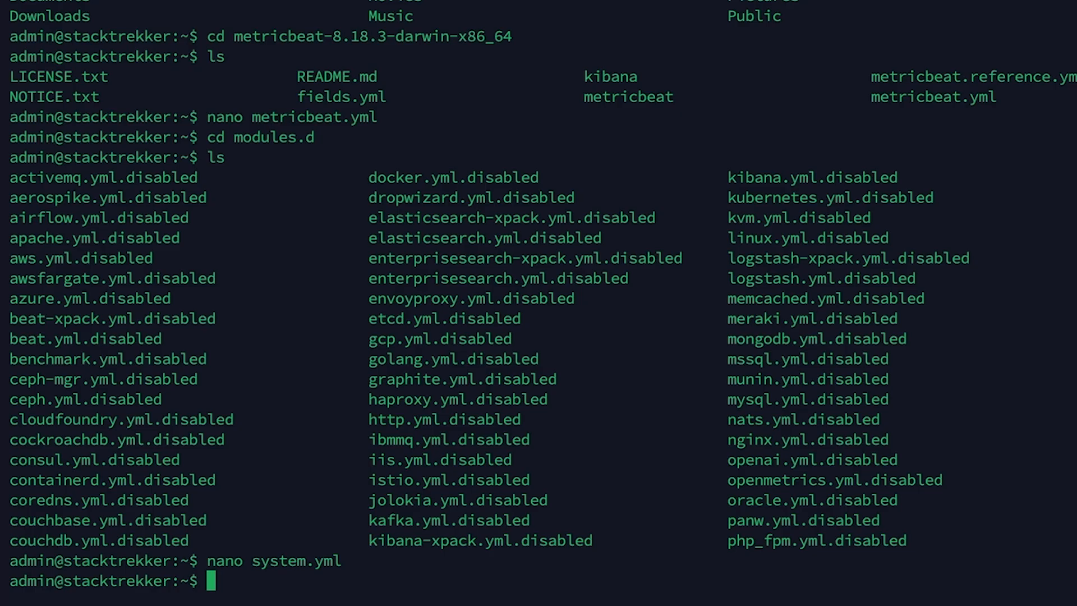
# Return to the Metricbeat folder and run ./metricbeat test config, getting Config OK
pyautogui.write('cd ..')
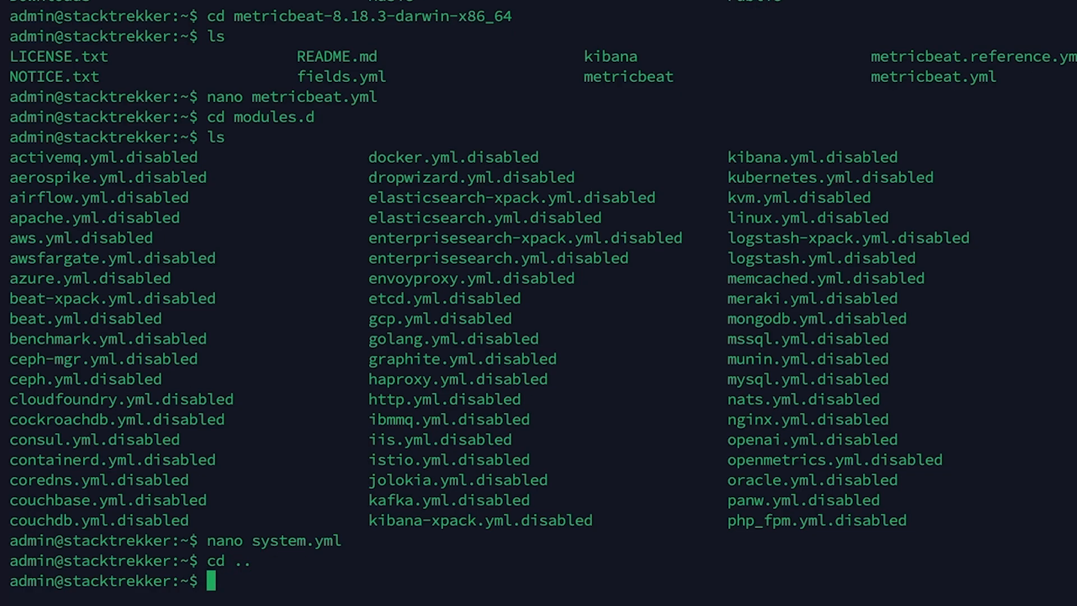
pyautogui.write('.')
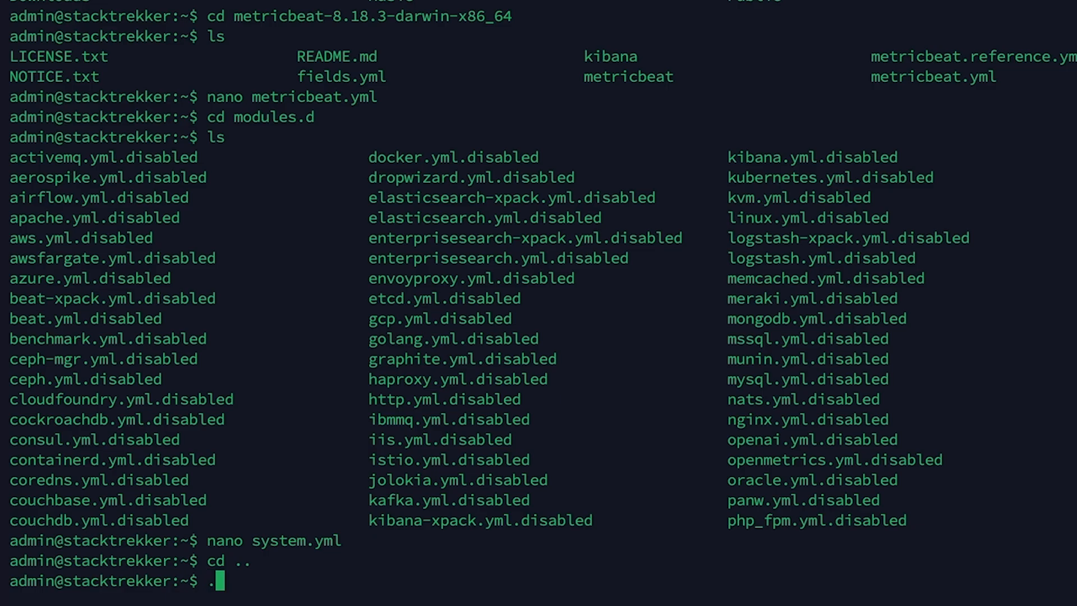
pyautogui.write('/metricbeat test config')
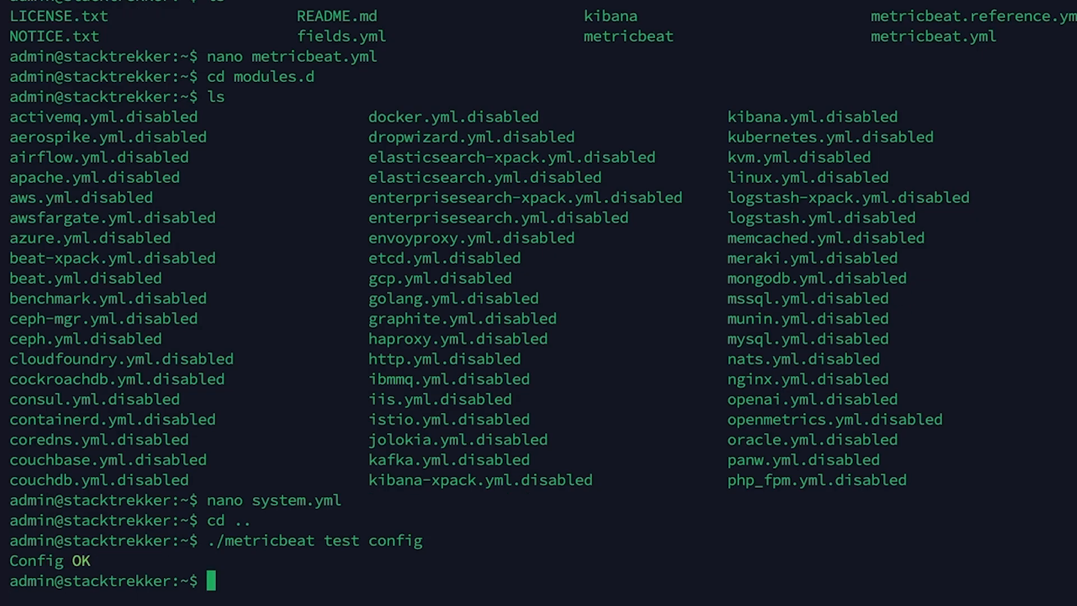
pyautogui.write('./metricbeat test config')
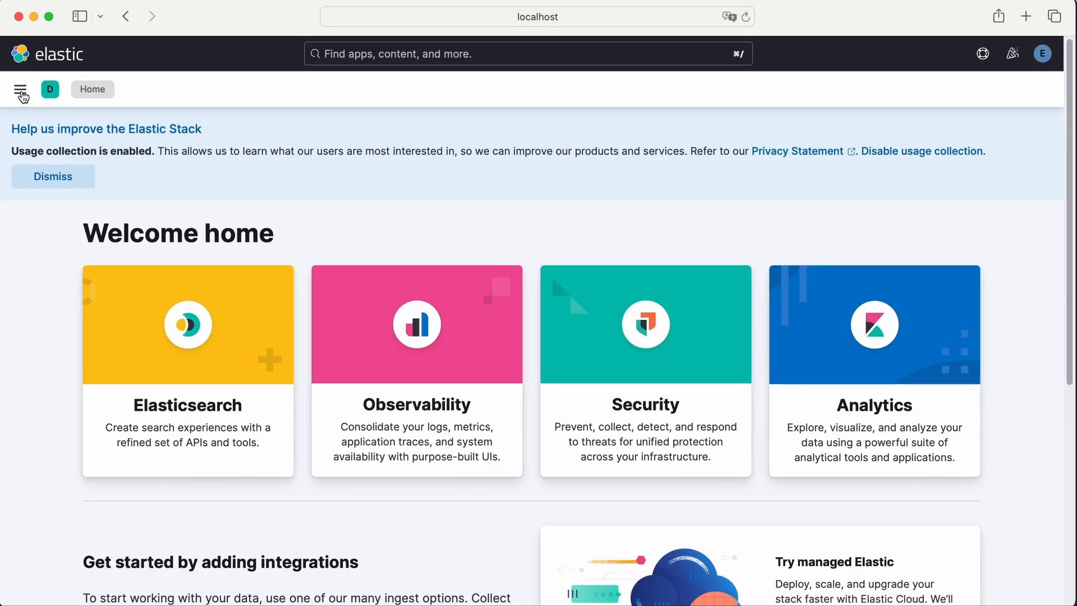
# Check the Kibana dashboards list, then go to Observability > Overview
pyautogui.click(21, 91)
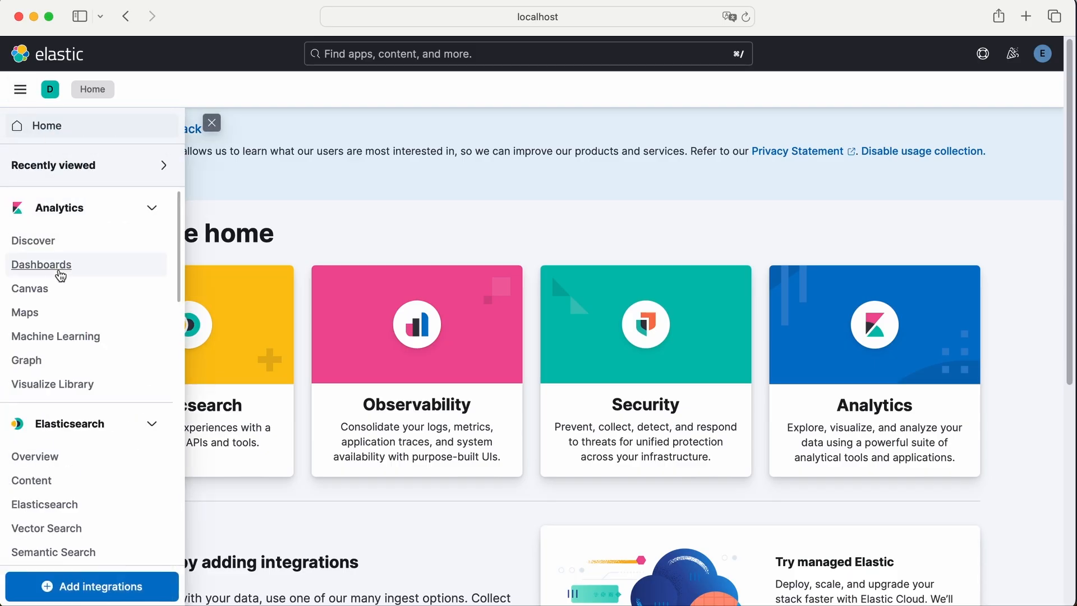
pyautogui.click(40, 264)
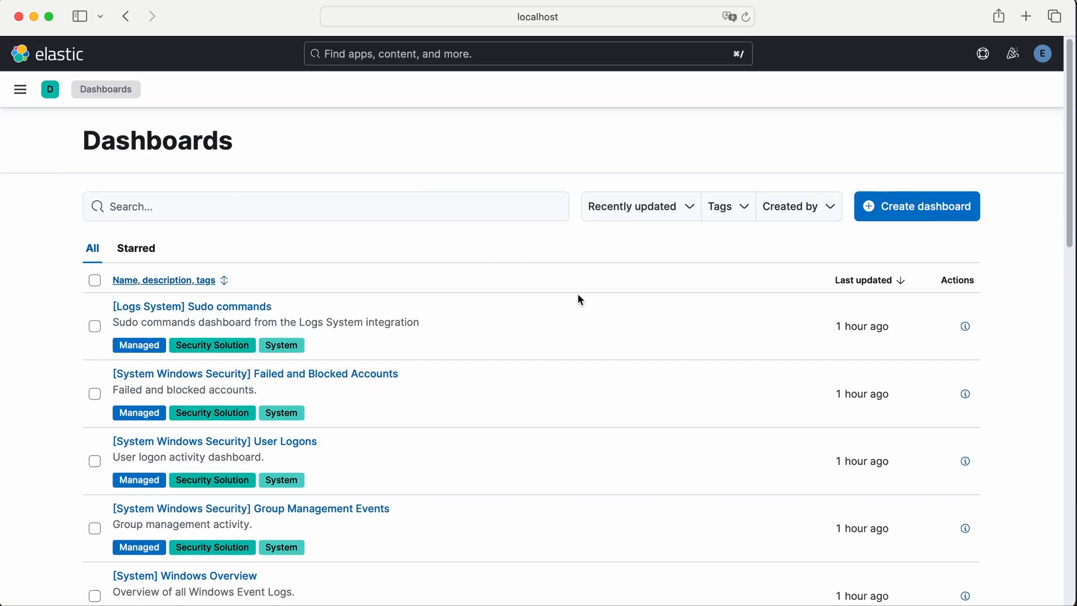
pyautogui.scroll(-3)
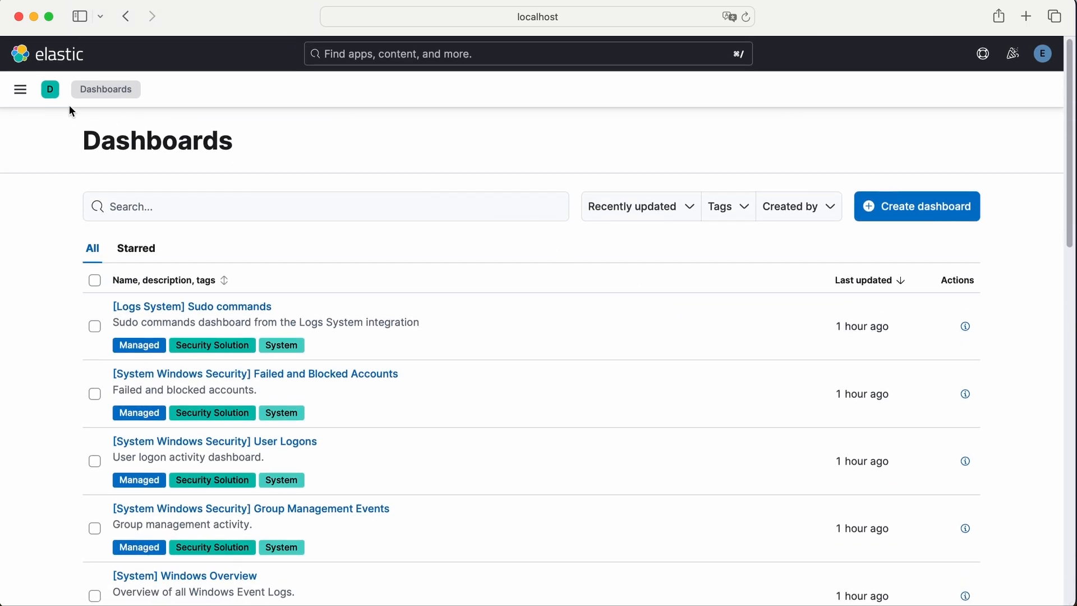
pyautogui.click(20, 90)
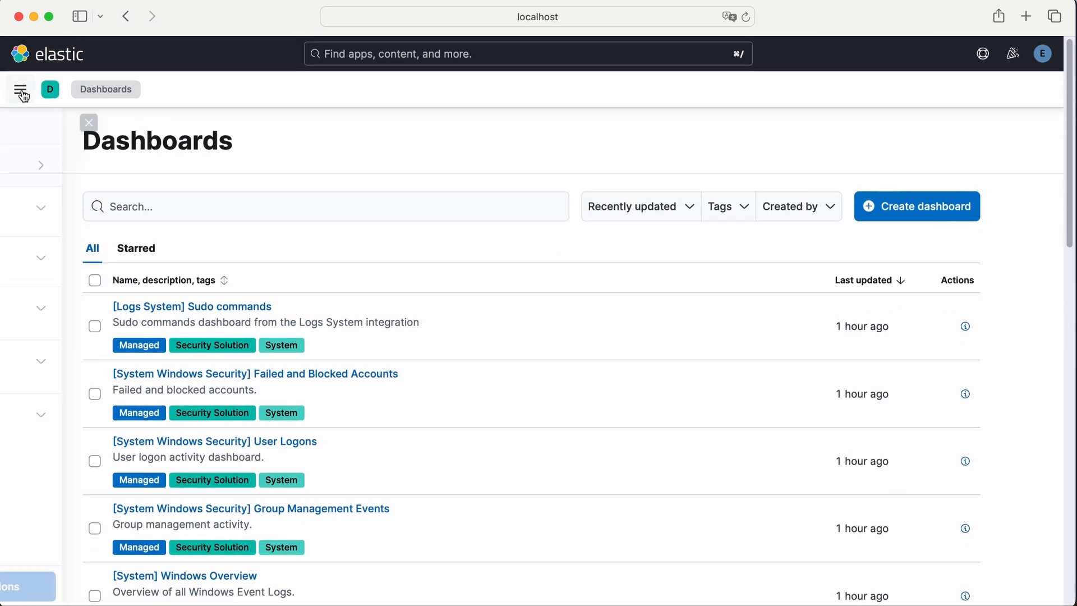
pyautogui.click(20, 90)
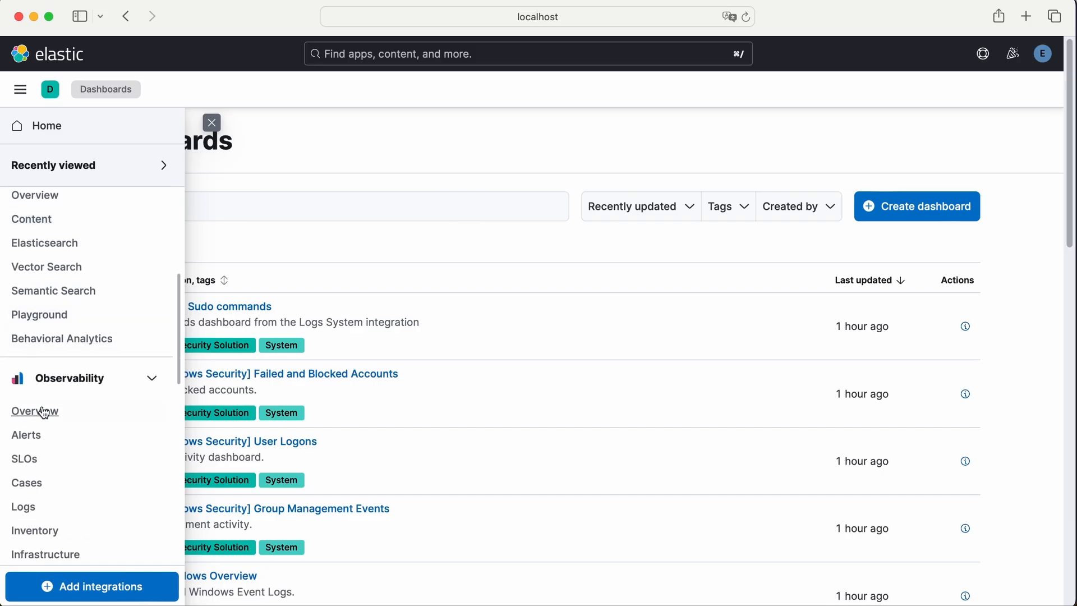
pyautogui.click(34, 410)
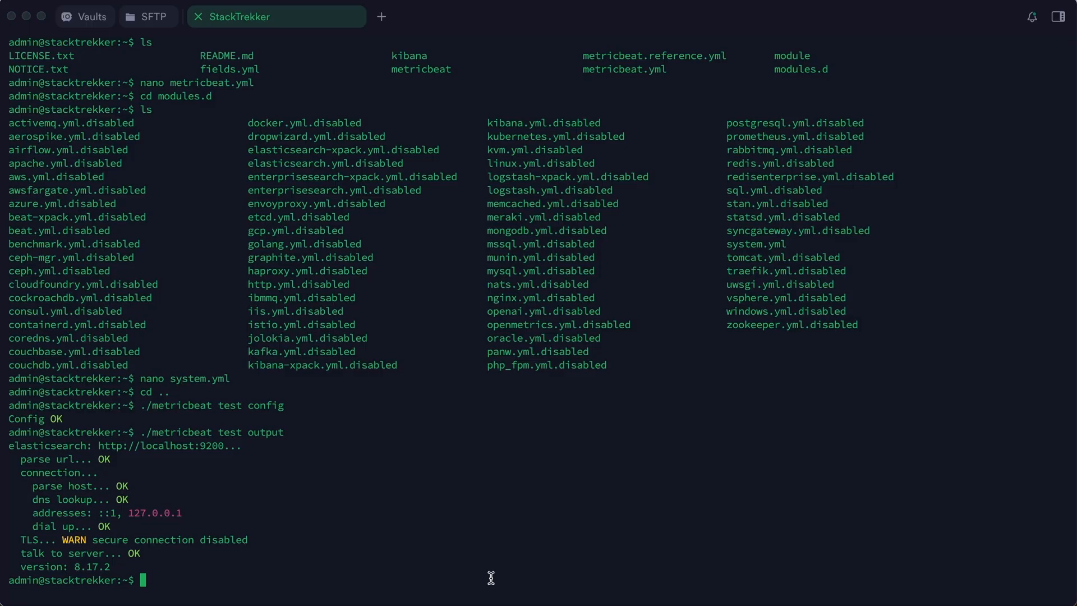
# Run ./metricbeat setup to load the index template and Kibana dashboards
pyautogui.write('./metricbeat')
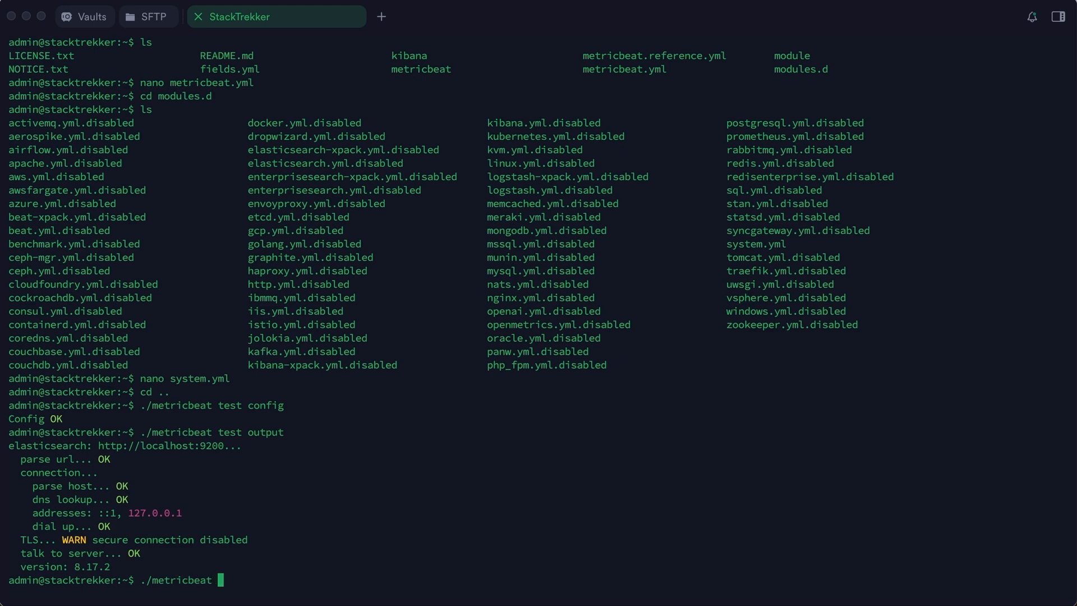
pyautogui.write('setup')
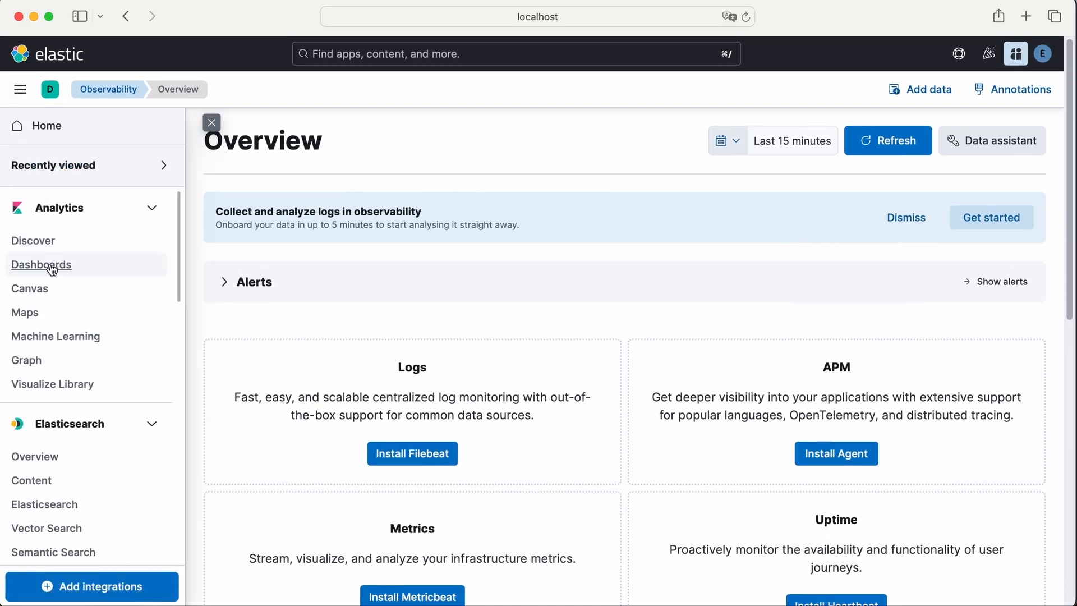
# Open Dashboards and scroll through the new Metricbeat VSphere and Kubernetes dashboards
pyautogui.click(41, 265)
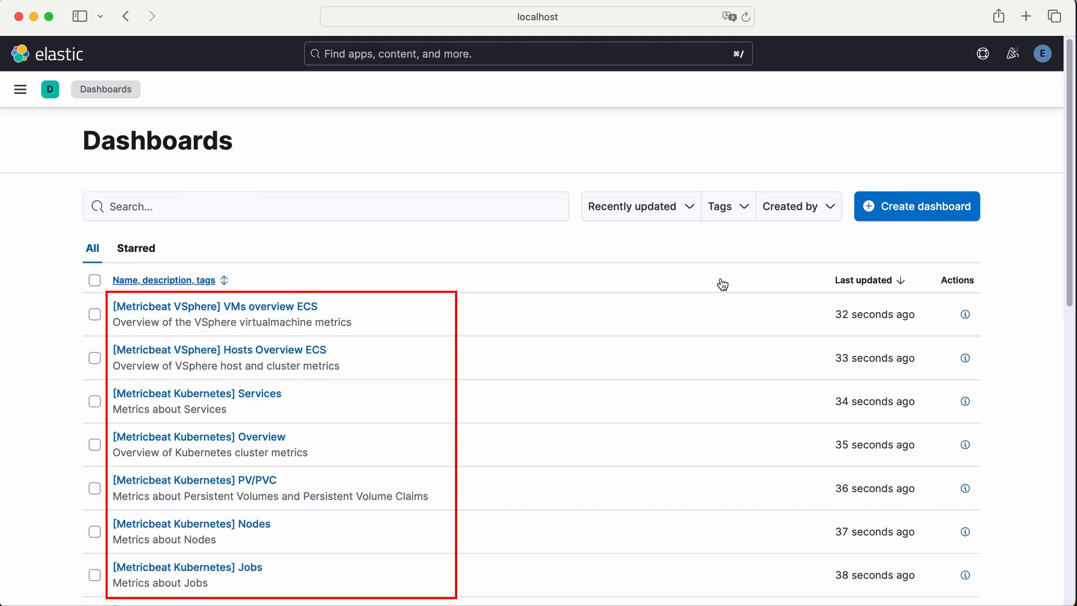
pyautogui.moveTo(614, 390)
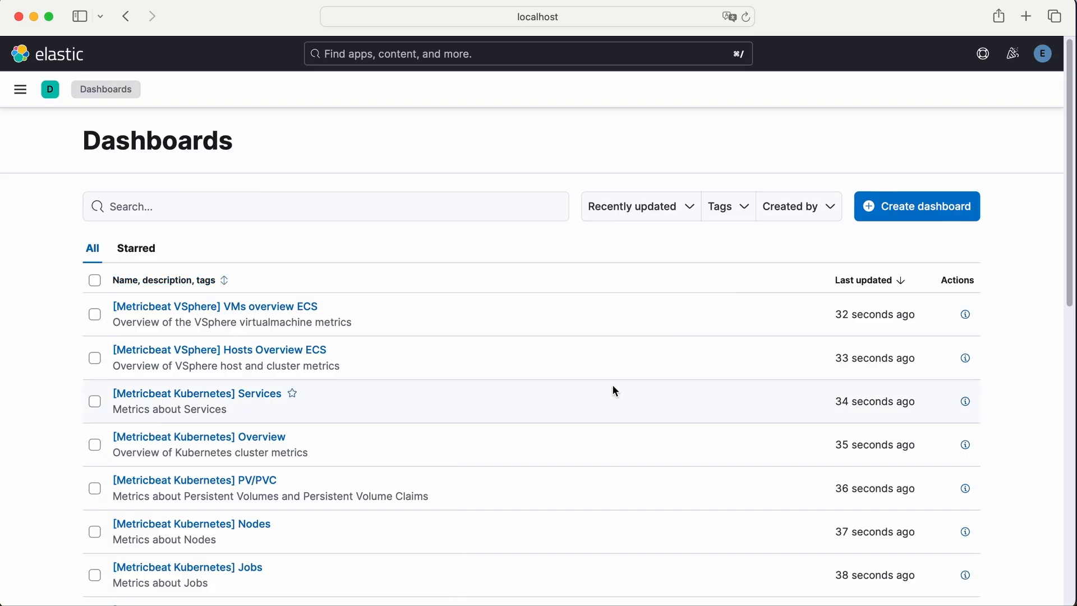
pyautogui.scroll(-3)
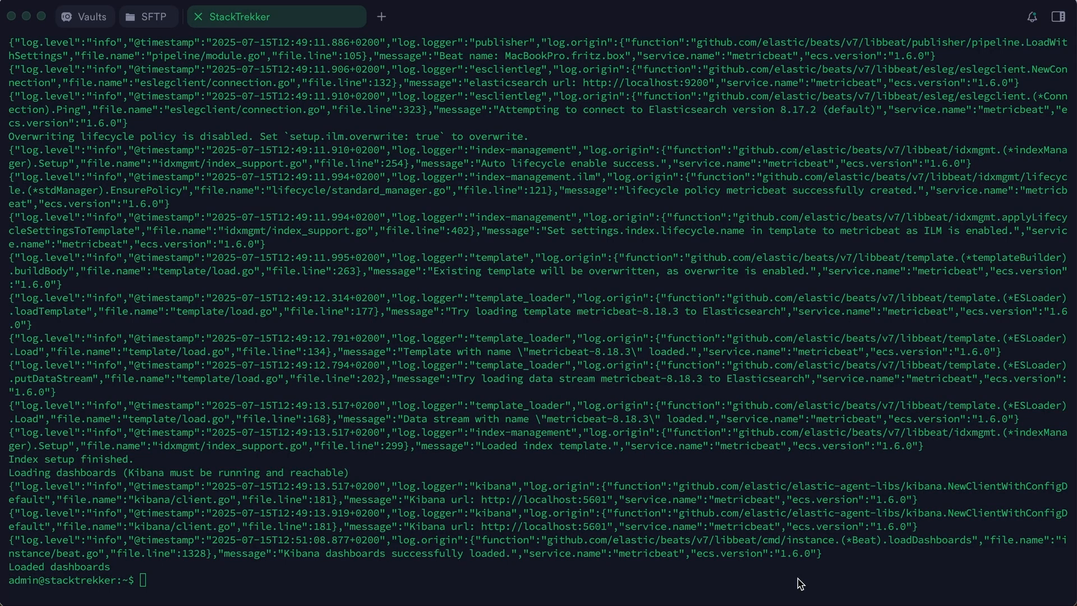
# Start the Metricbeat process with ./metricbeat
pyautogui.write('./me')
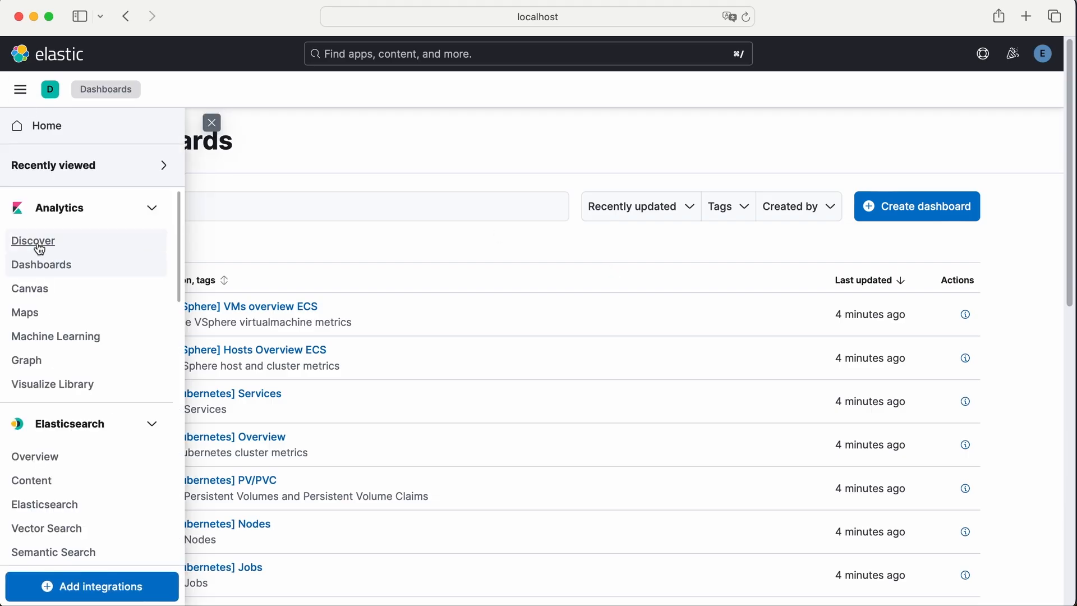
# Browse Metricbeat documents in Discover using the metricbeat-* data view
pyautogui.click(33, 241)
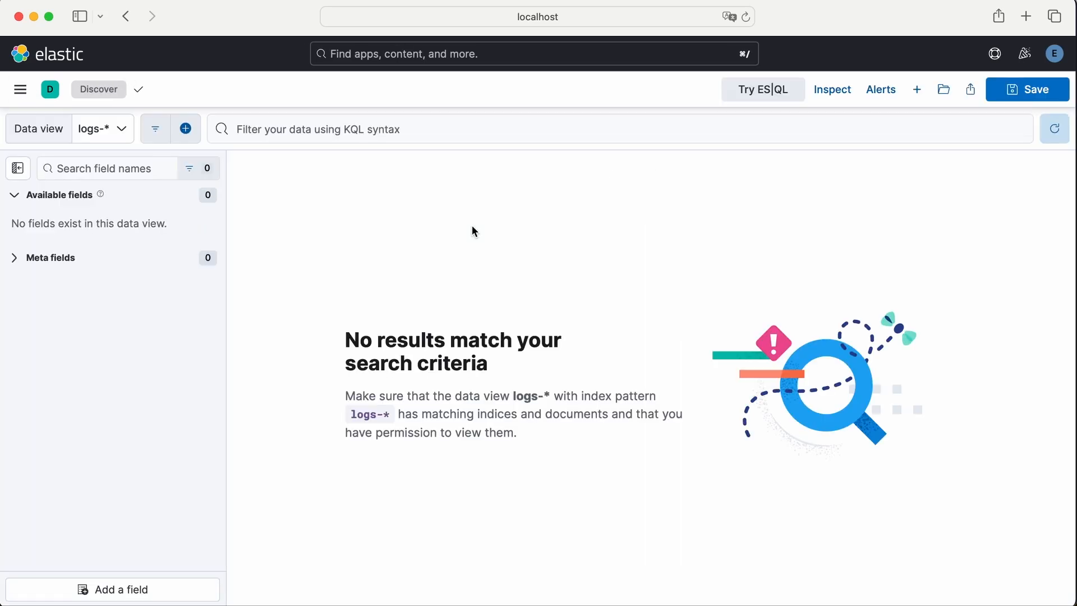
pyautogui.click(101, 128)
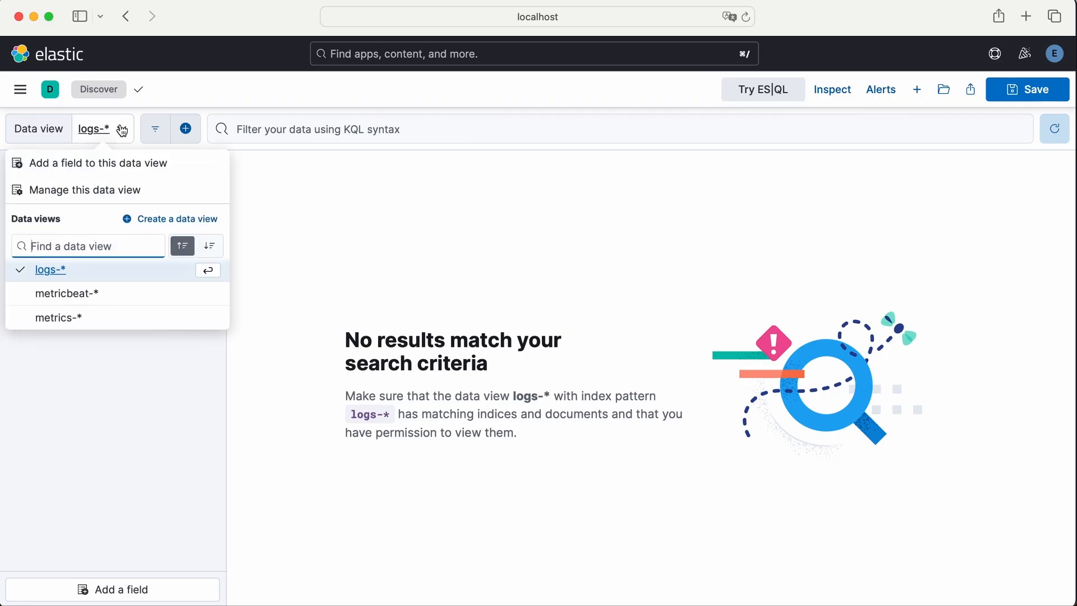
pyautogui.click(67, 293)
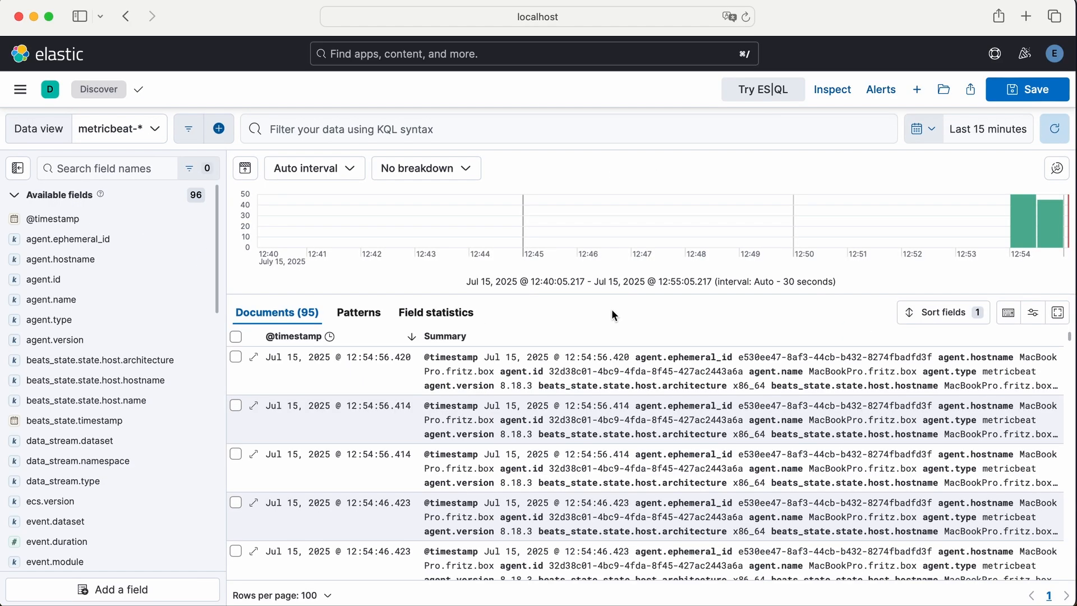
pyautogui.moveTo(618, 316)
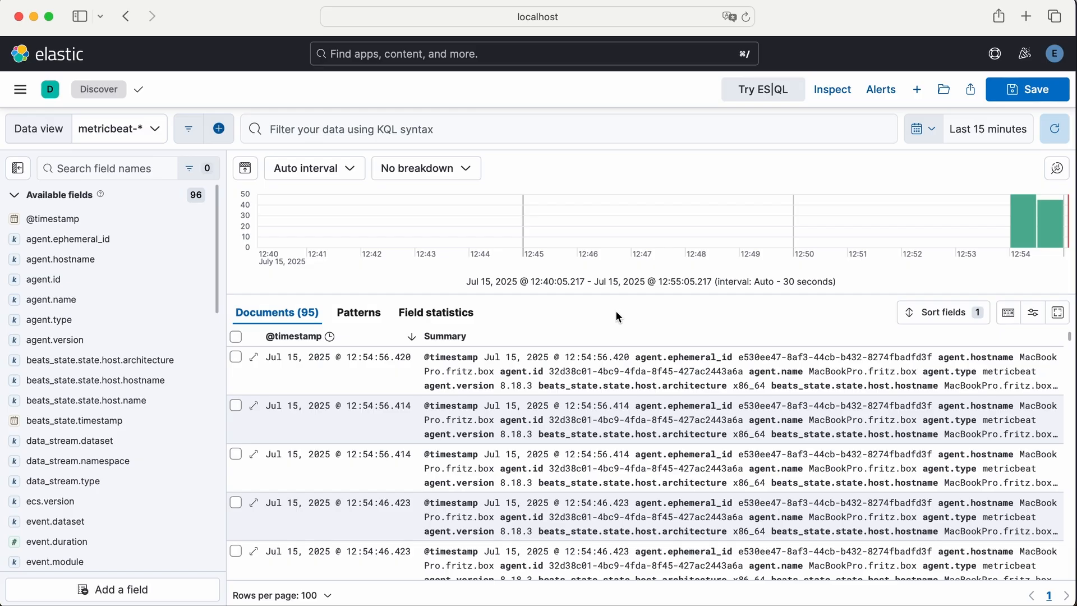
pyautogui.scroll(-3)
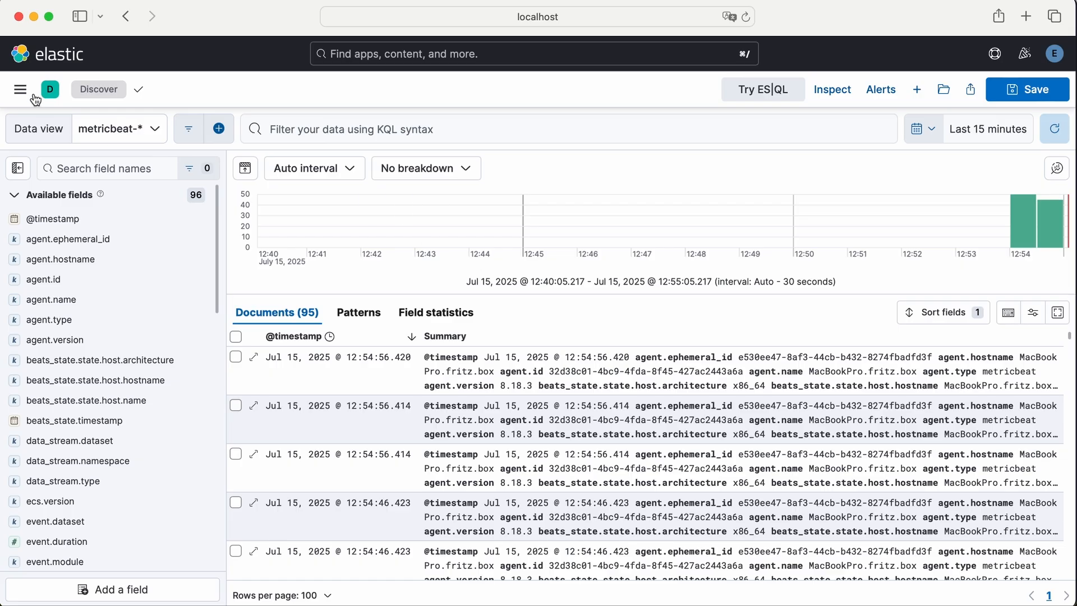
# Search dashboards for 'system' and open [Metricbeat System] Overview ECS
pyautogui.click(20, 89)
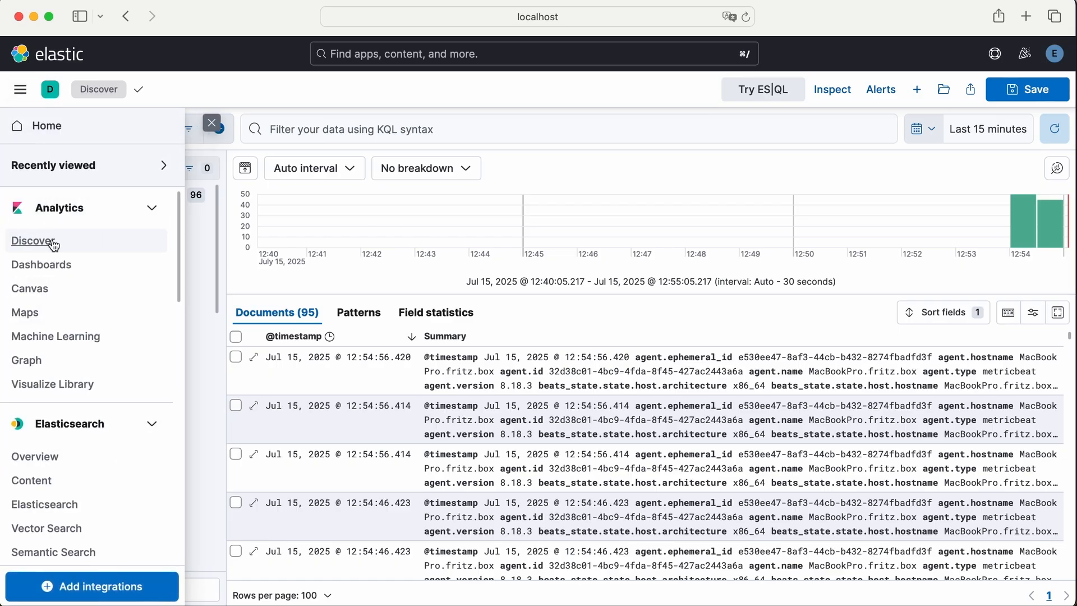
pyautogui.moveTo(40, 264)
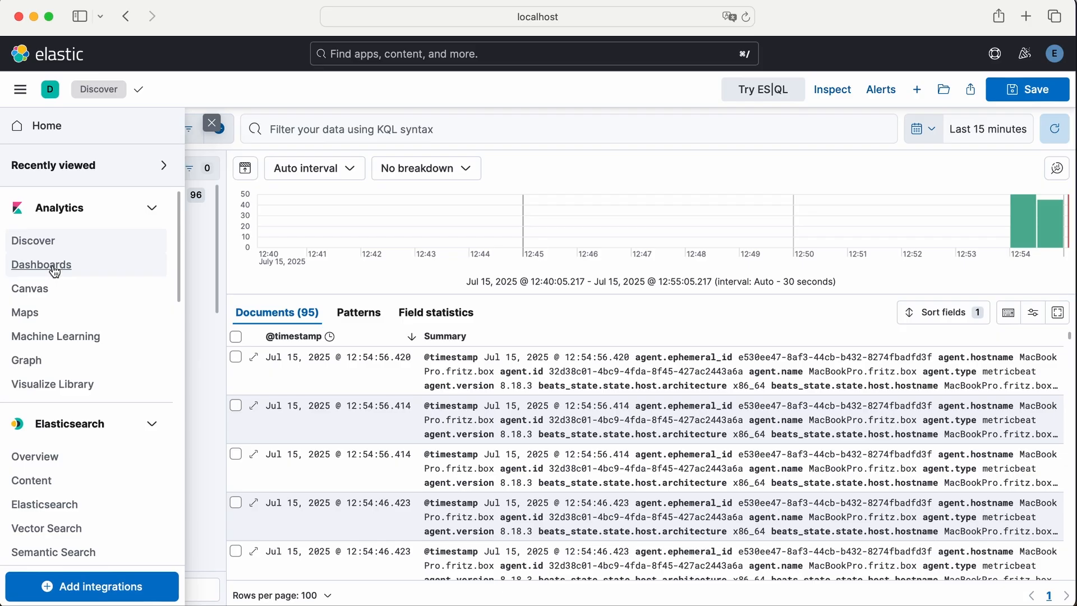
pyautogui.click(41, 264)
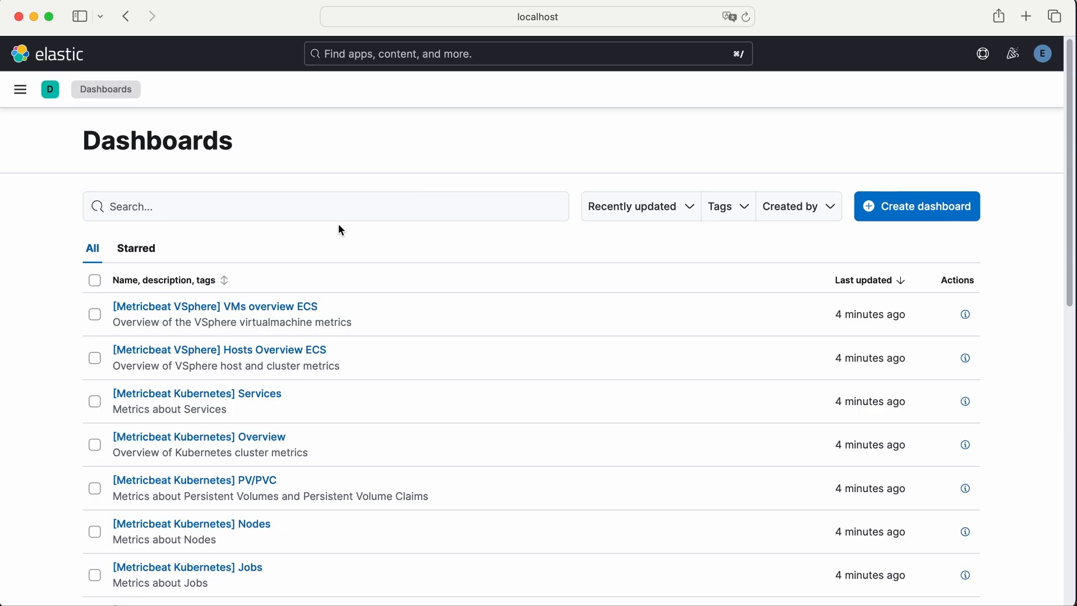
pyautogui.write('system')
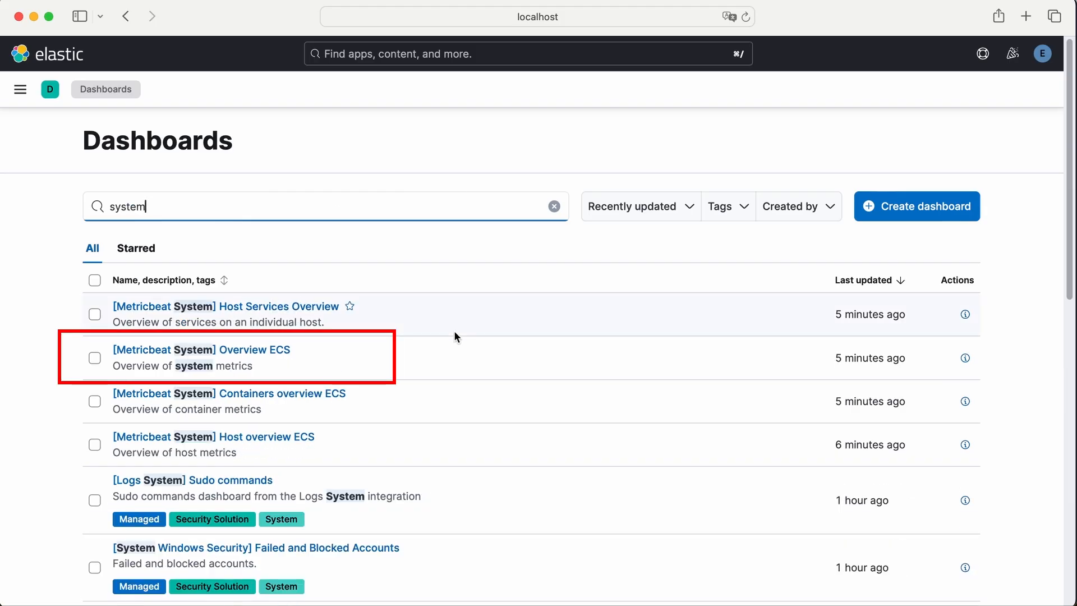
pyautogui.click(199, 350)
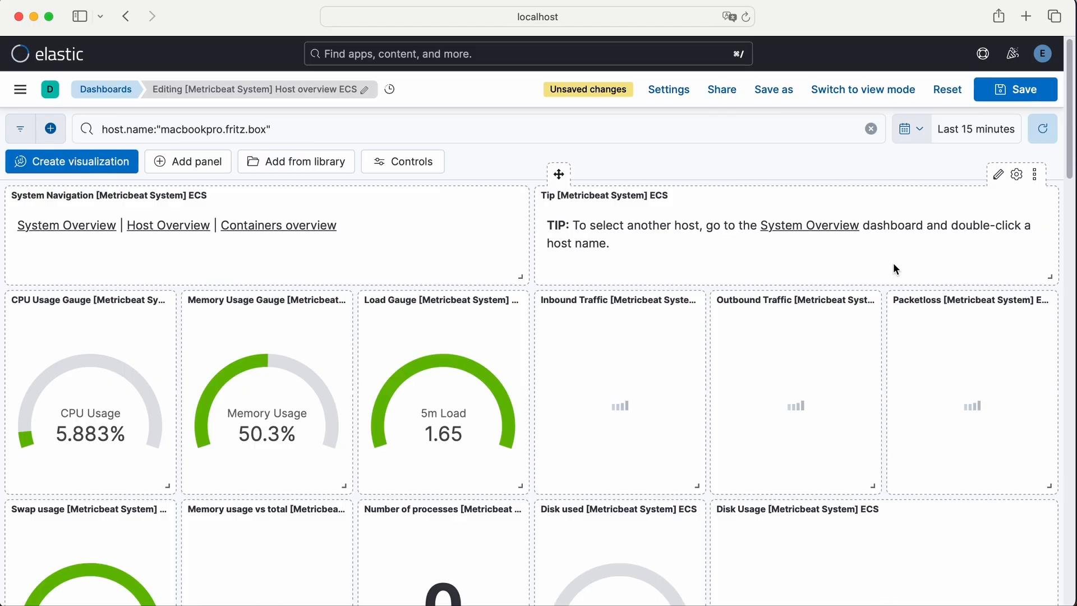
pyautogui.scroll(-3)
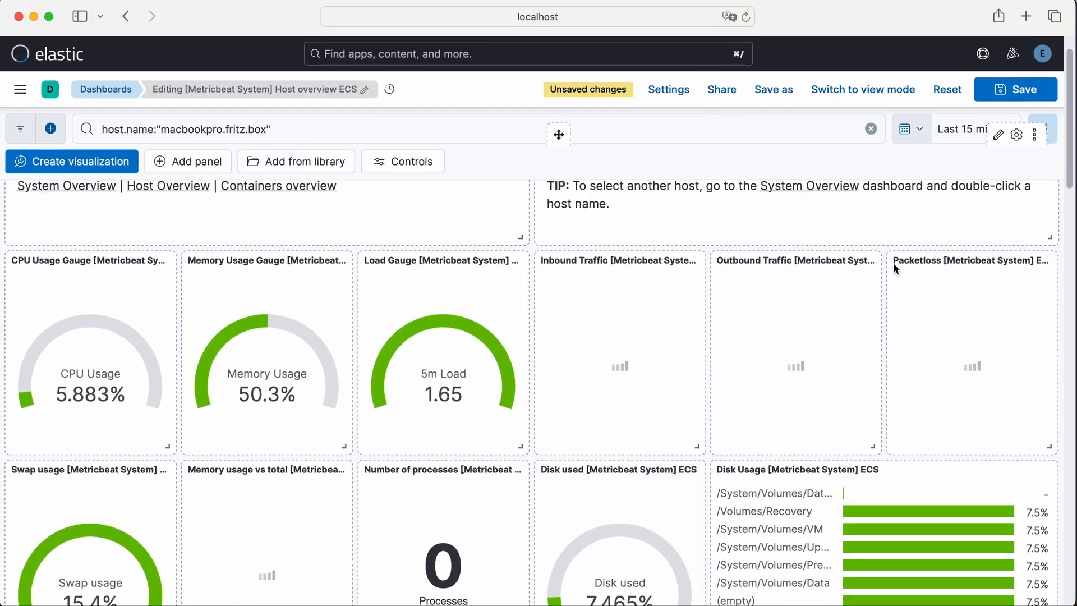
pyautogui.scroll(-3)
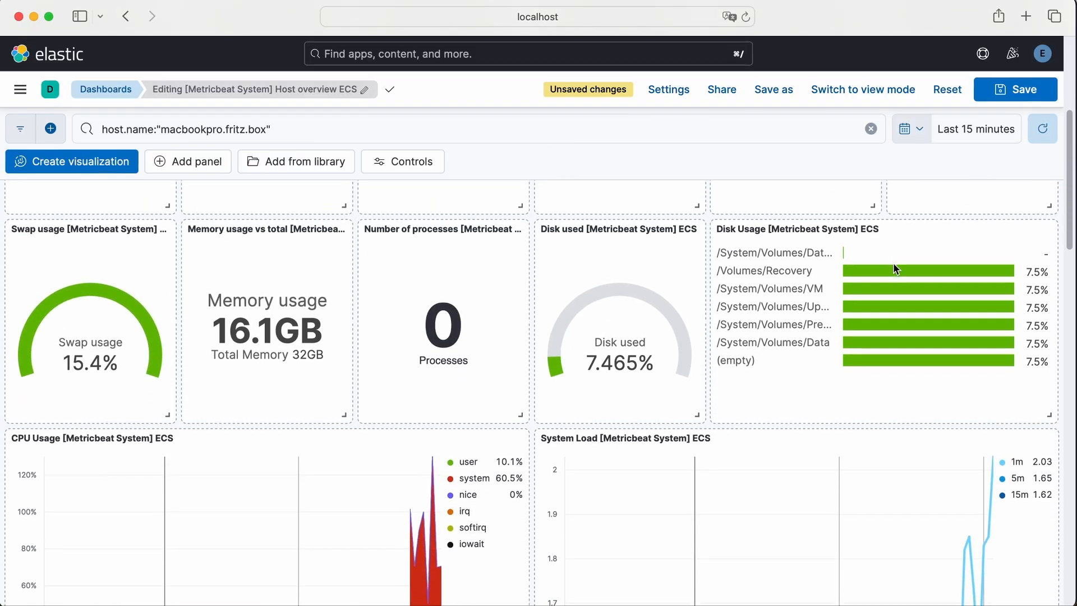
pyautogui.scroll(-3)
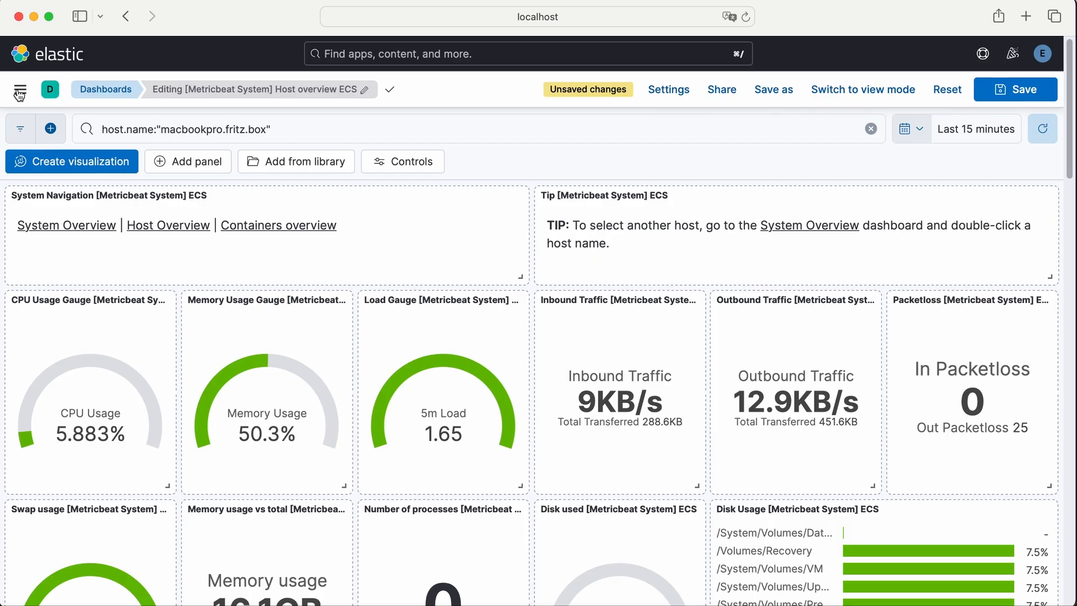
pyautogui.click(19, 89)
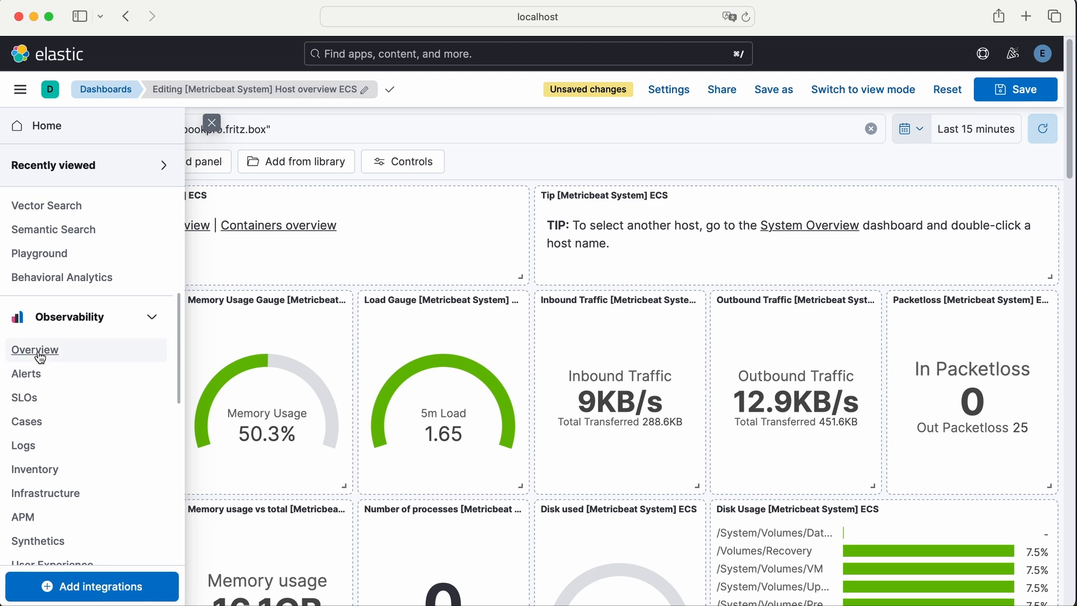
# Open host macbookpro.fritz.box from Observability Overview, then its Dashboards view
pyautogui.click(35, 349)
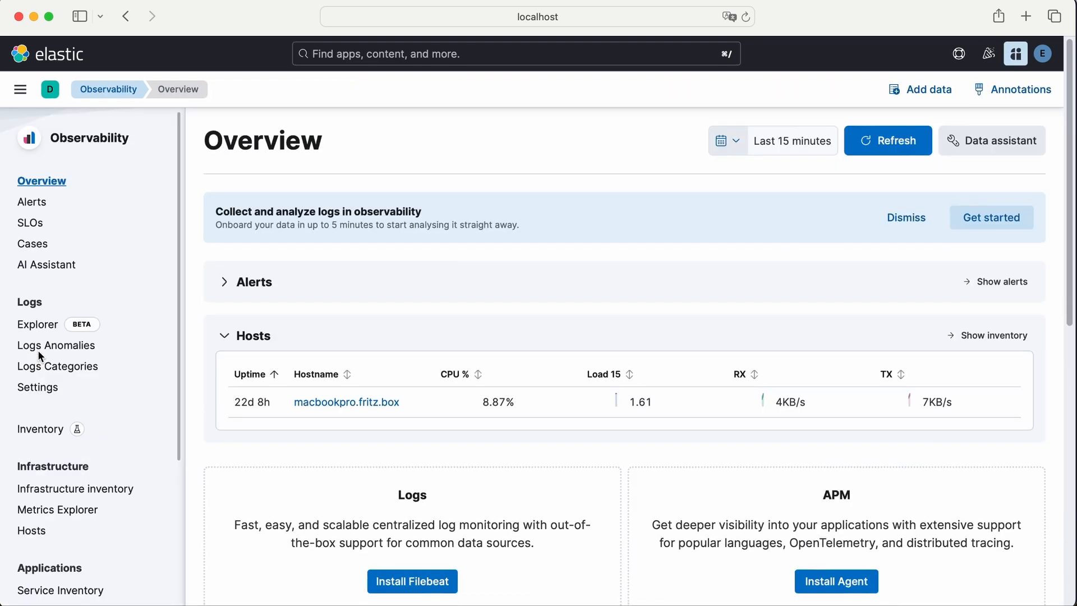
pyautogui.moveTo(476, 283)
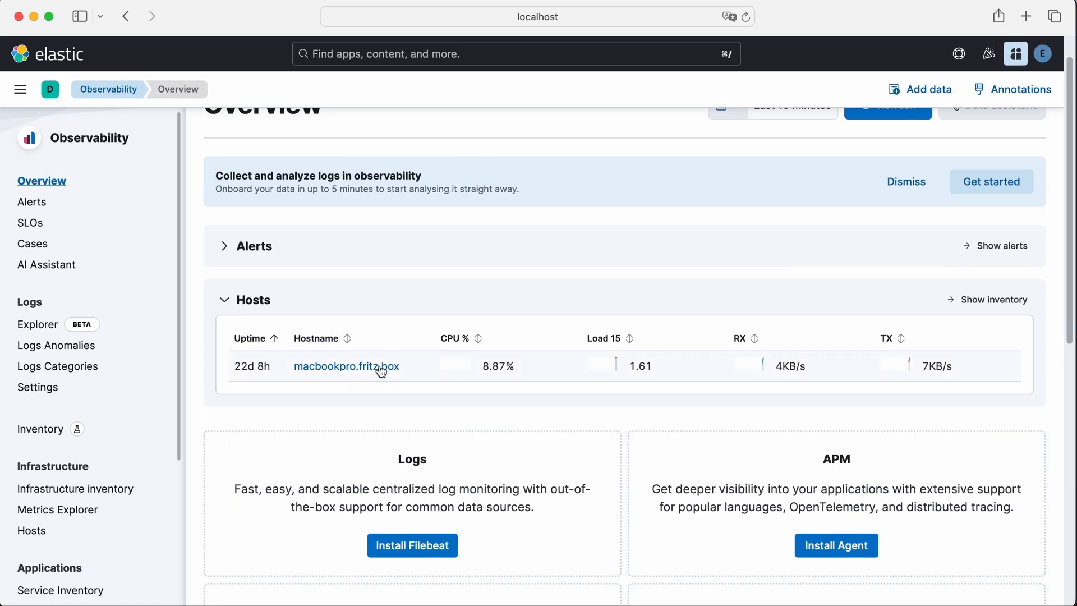
pyautogui.click(346, 366)
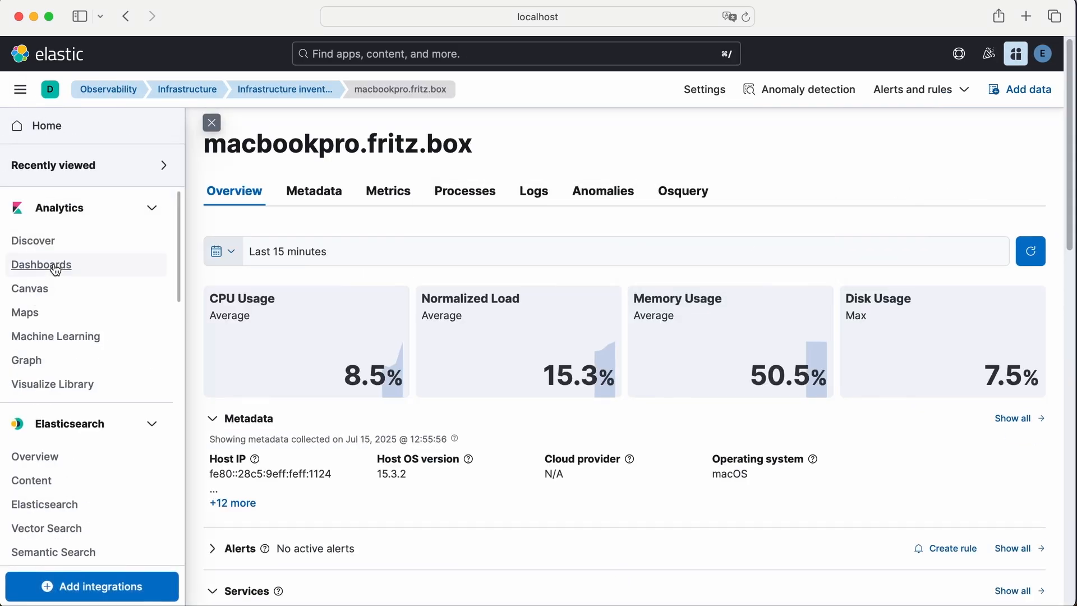
pyautogui.click(41, 264)
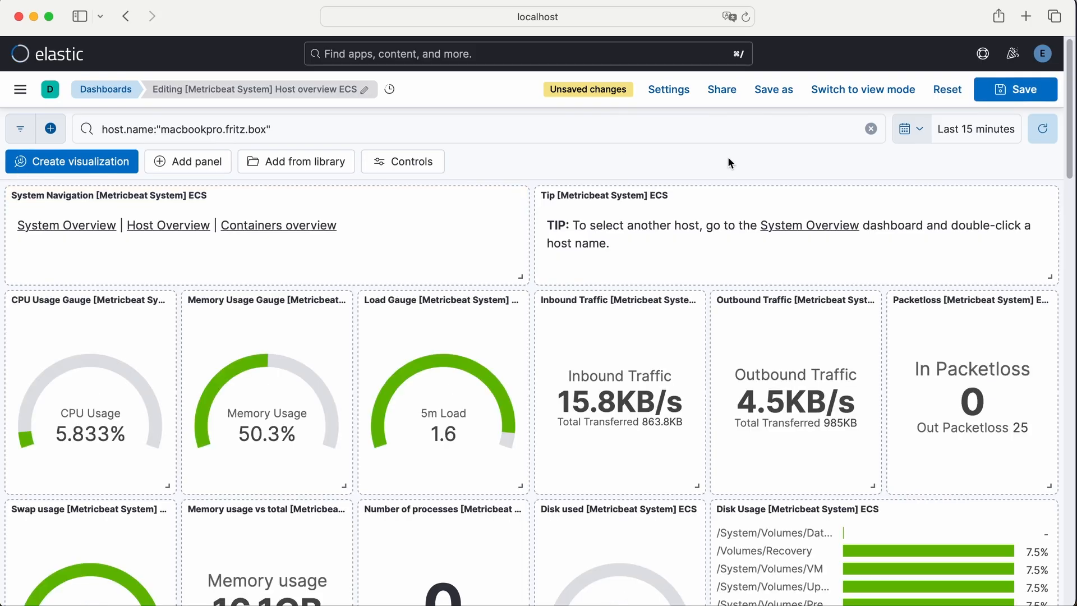
# Scroll the Host overview dashboard down to the CPU Usage and System Load charts
pyautogui.scroll(-3)
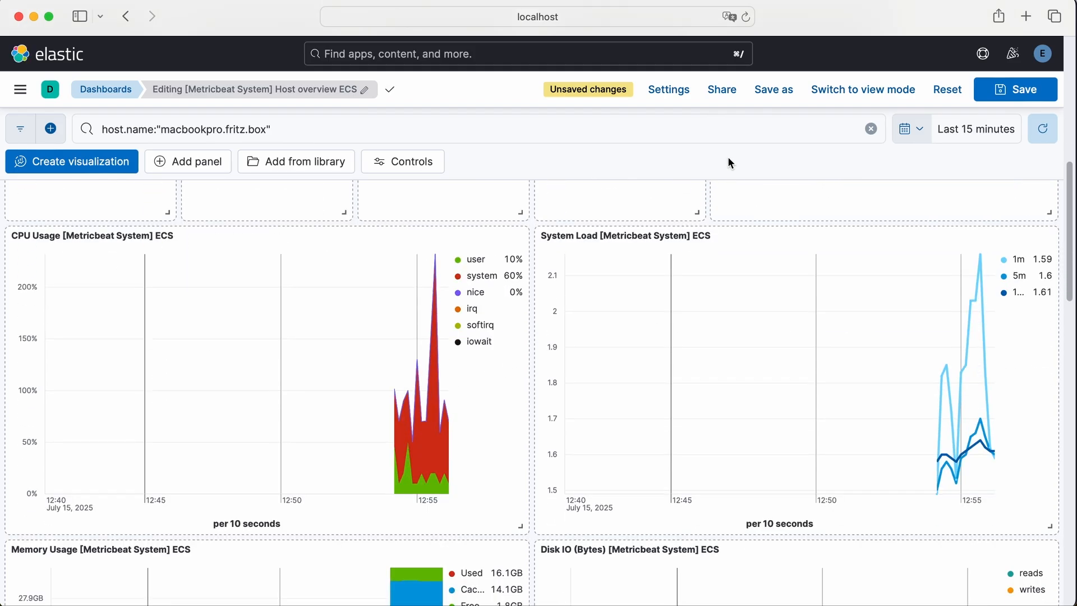